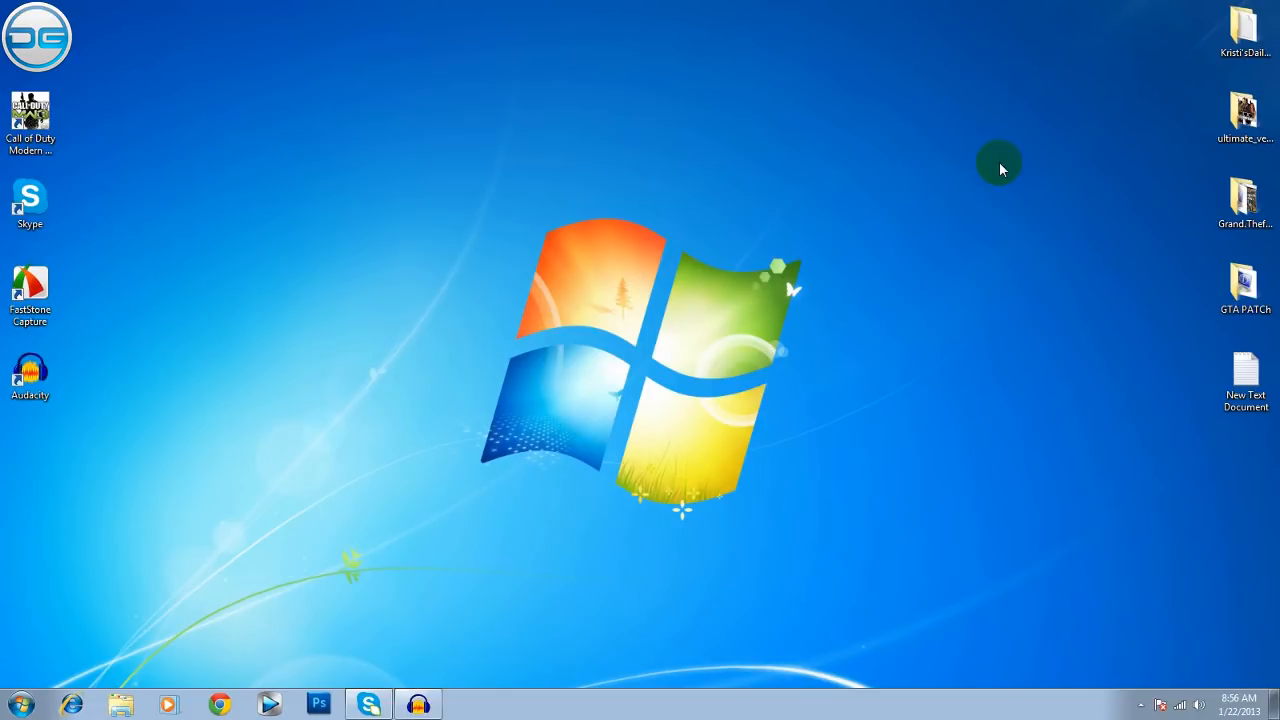
pyautogui.moveTo(383, 248)
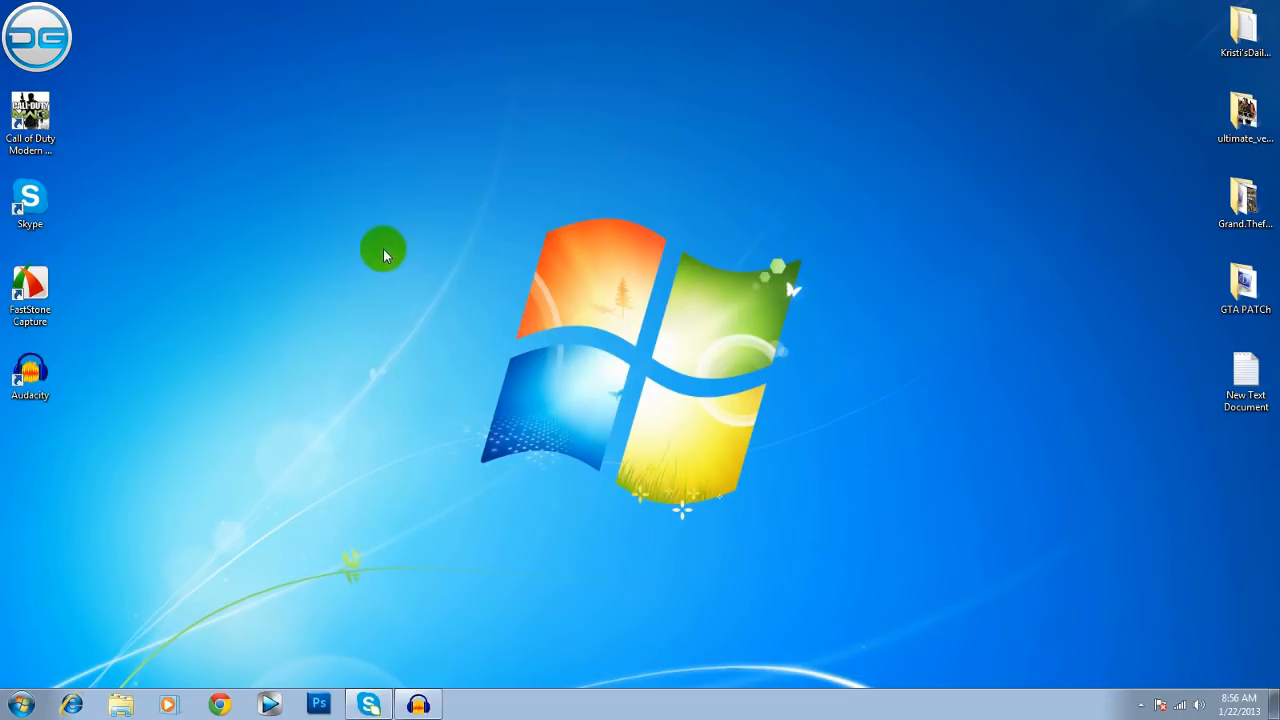
# Step: Launch TeknoMW3 from Gaming (E:) > Call of Duty Modern Warfare 3, triggering the .NET error
pyautogui.click(17, 704)
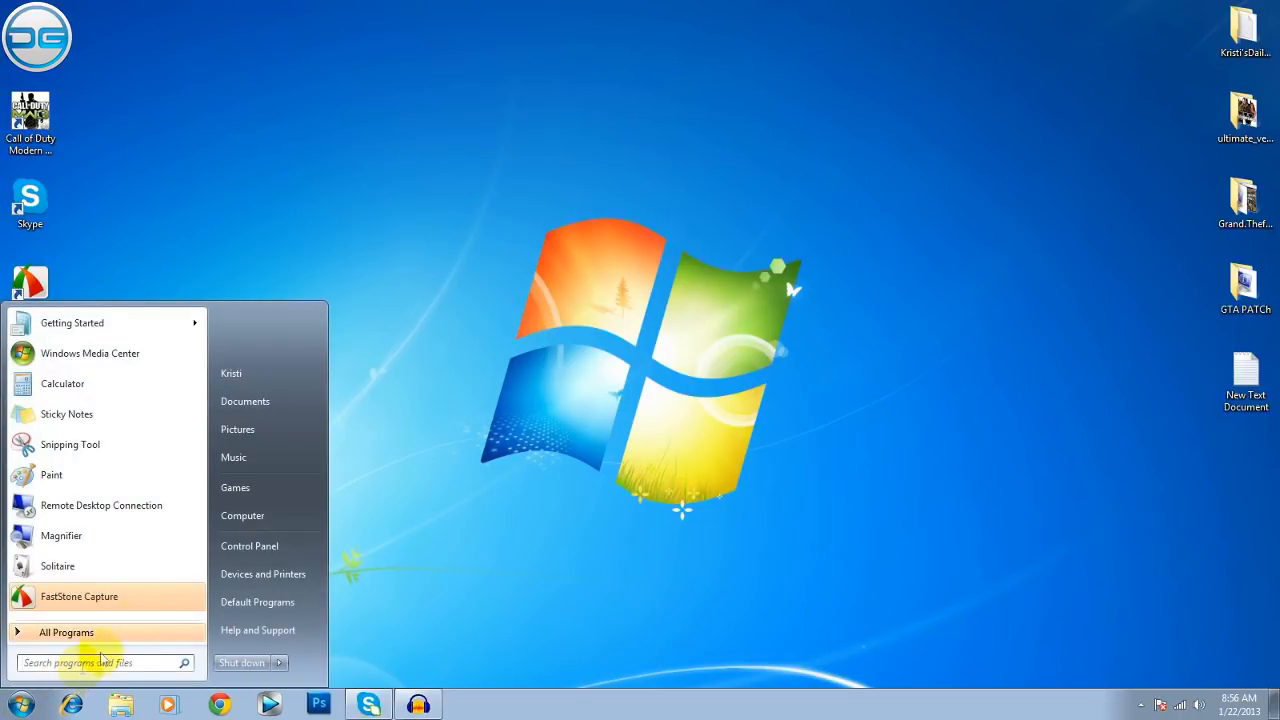
pyautogui.click(242, 515)
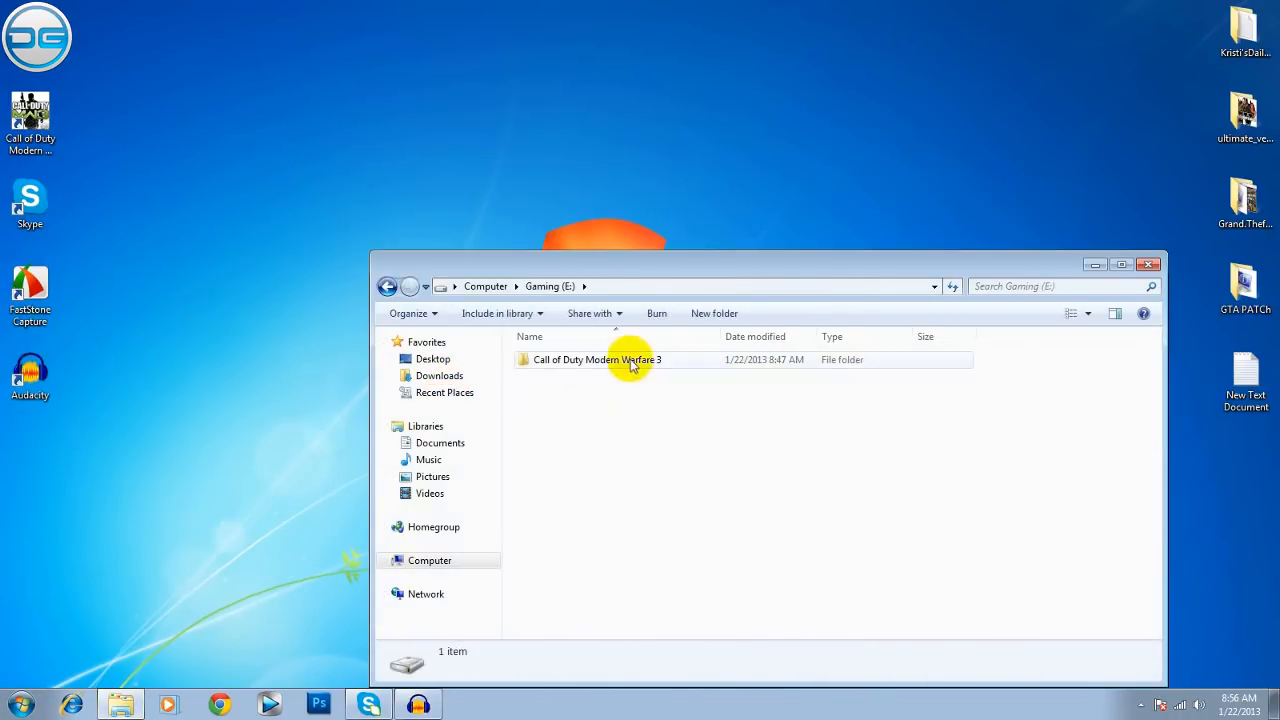
pyautogui.doubleClick(597, 359)
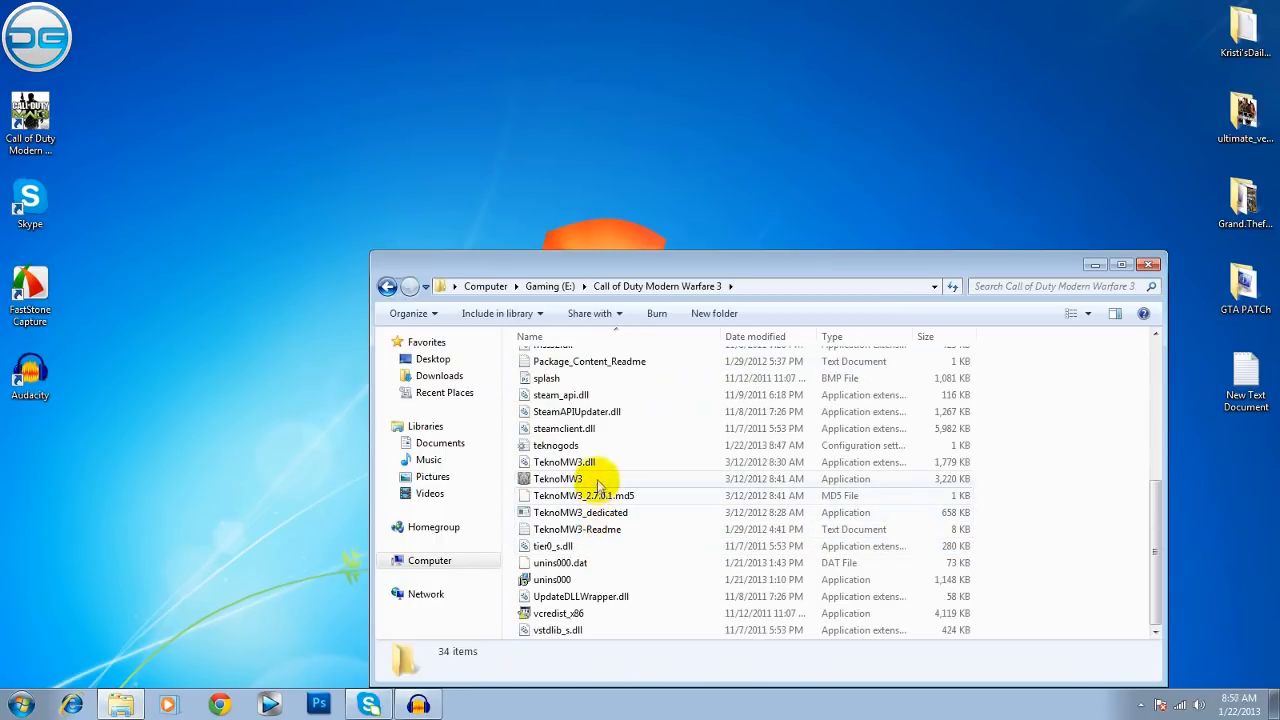
pyautogui.doubleClick(558, 478)
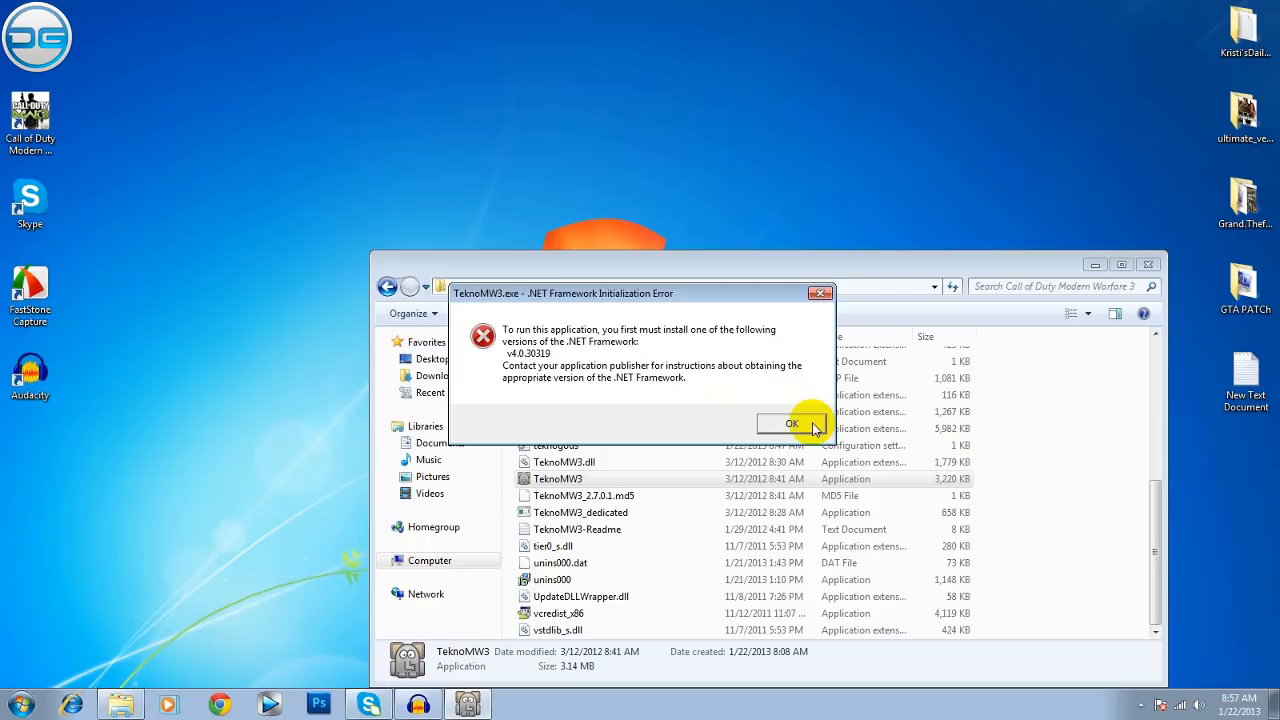
# Step: Dismiss the .NET error, close Explorer, and open New Text Document in Notepad
pyautogui.click(791, 423)
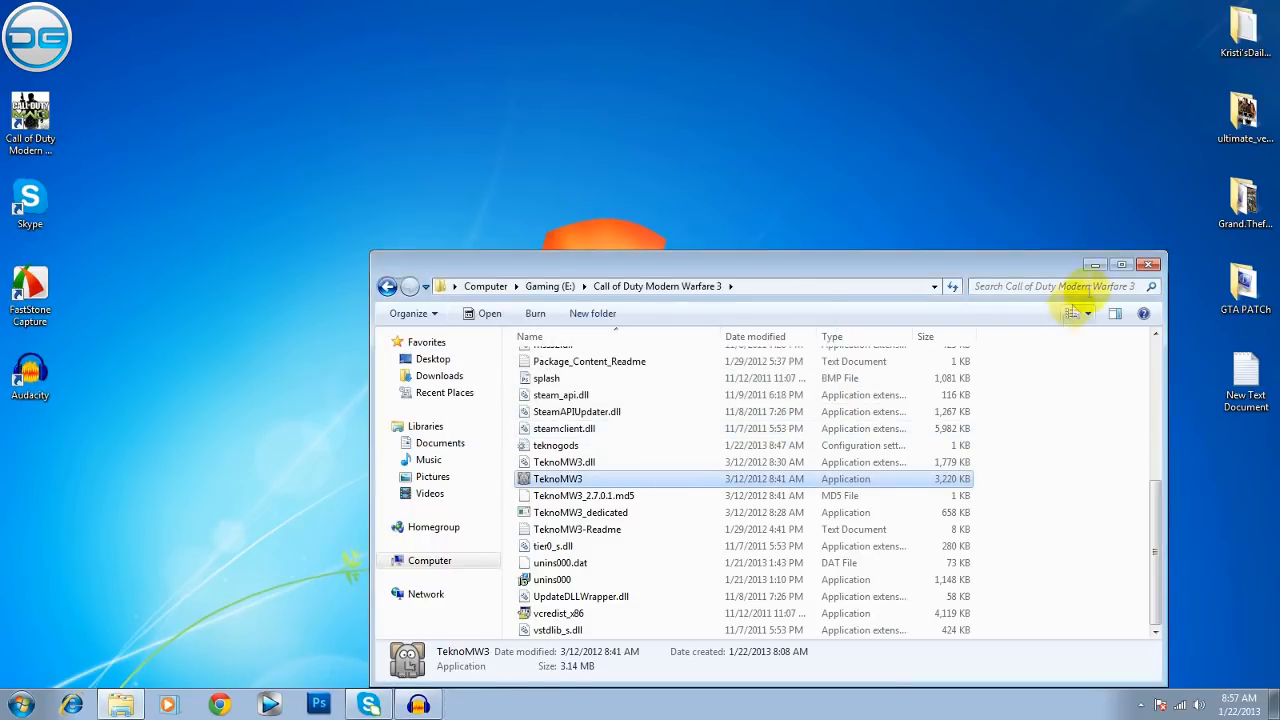
pyautogui.click(1148, 264)
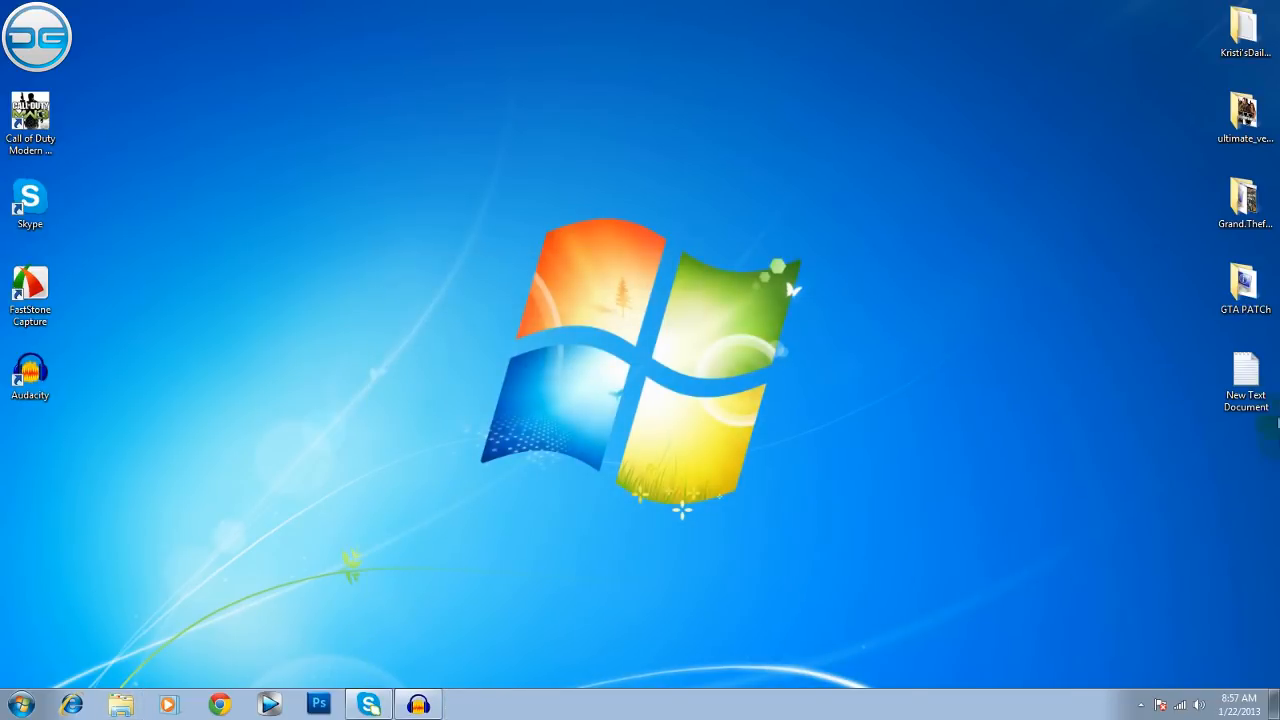
pyautogui.doubleClick(1245, 370)
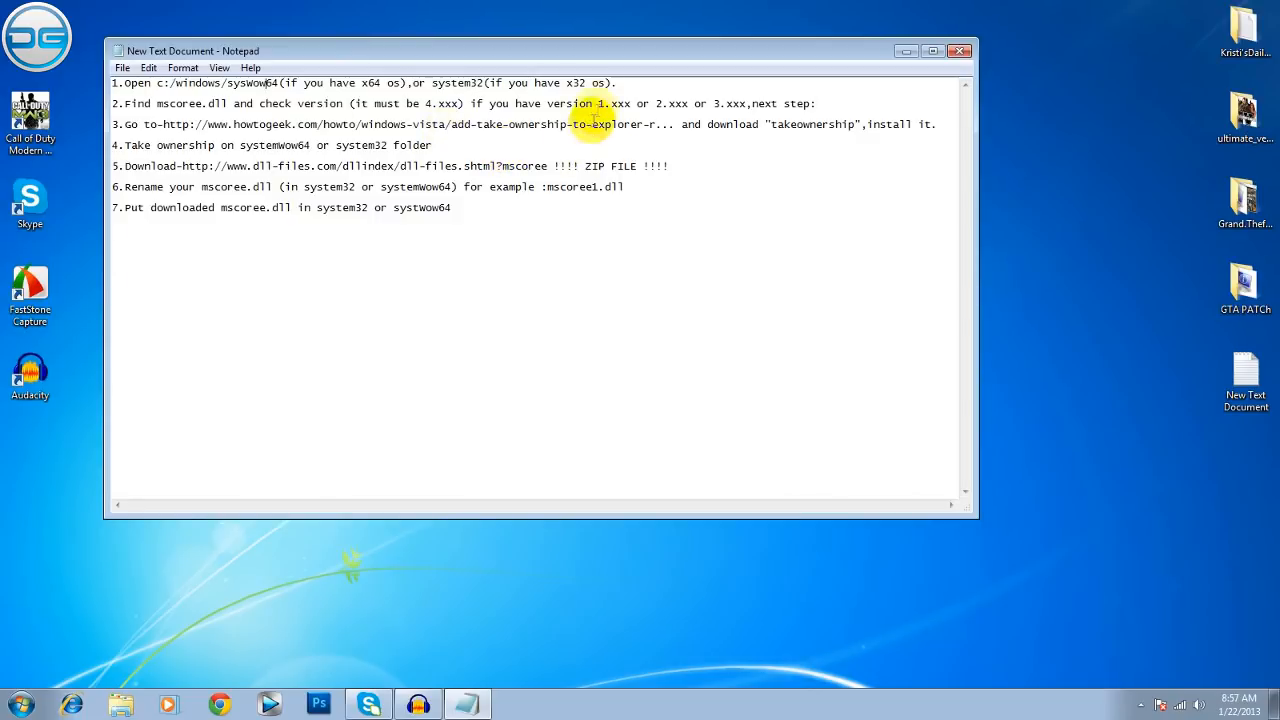
# Step: Search SysWOW64 for 'mscore' and select mscoree.dll (272 KB) in the results
pyautogui.click(16, 705)
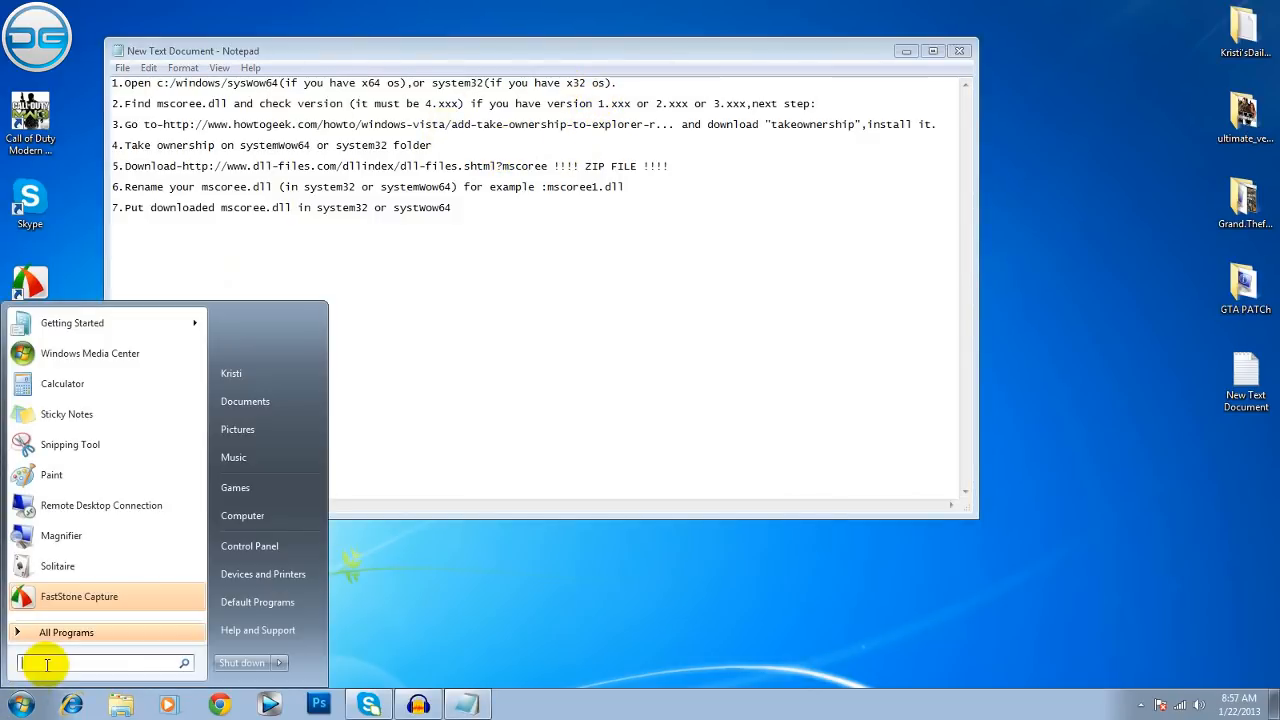
pyautogui.click(242, 515)
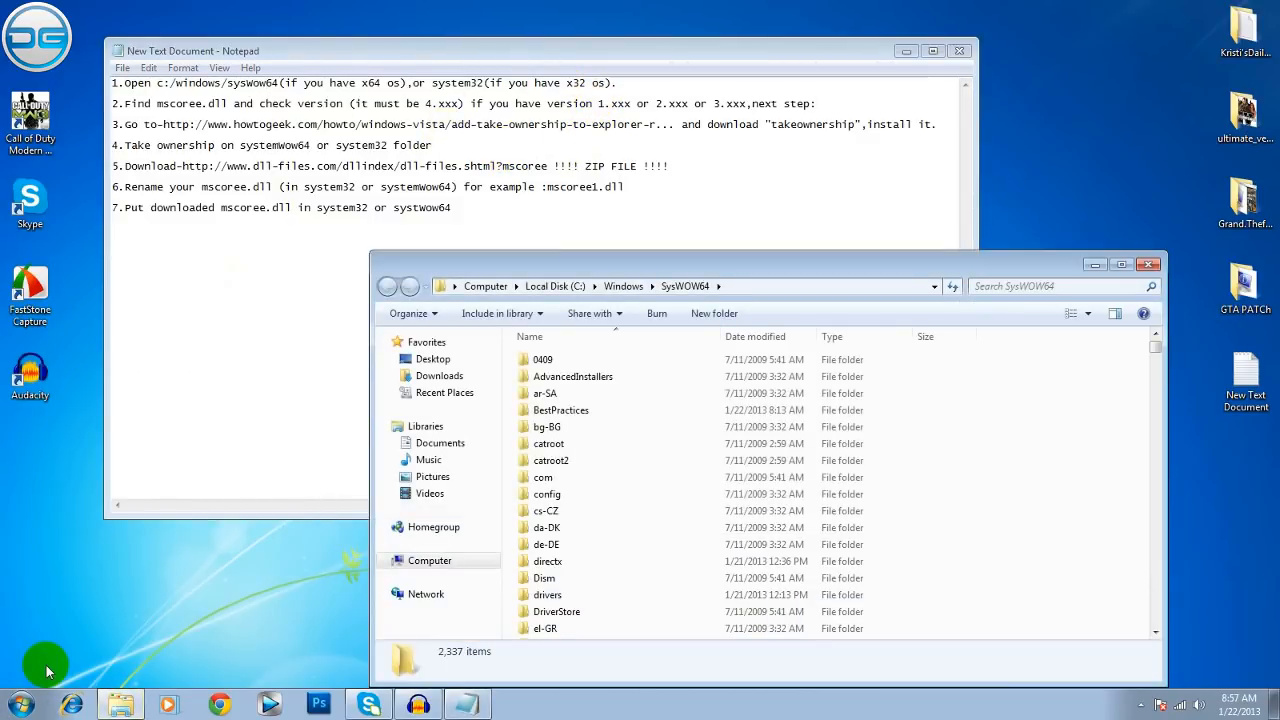
pyautogui.click(18, 705)
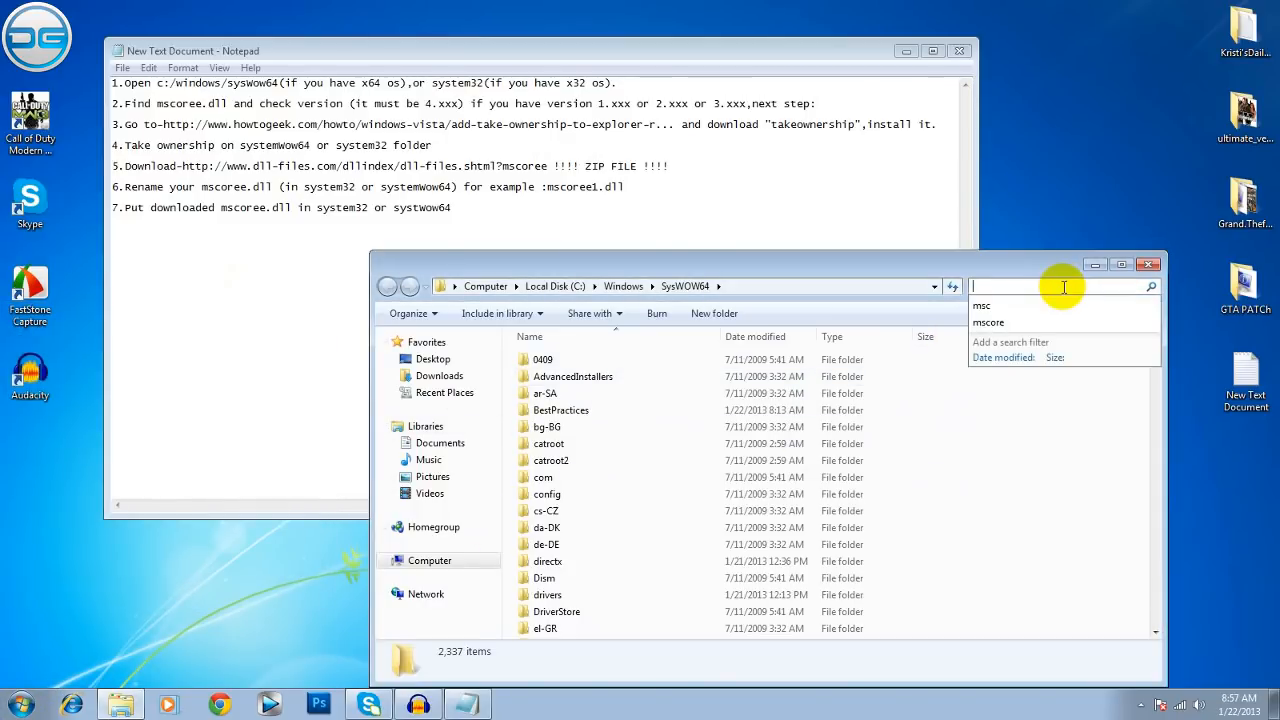
pyautogui.moveTo(1008, 322)
pyautogui.write('mscore')
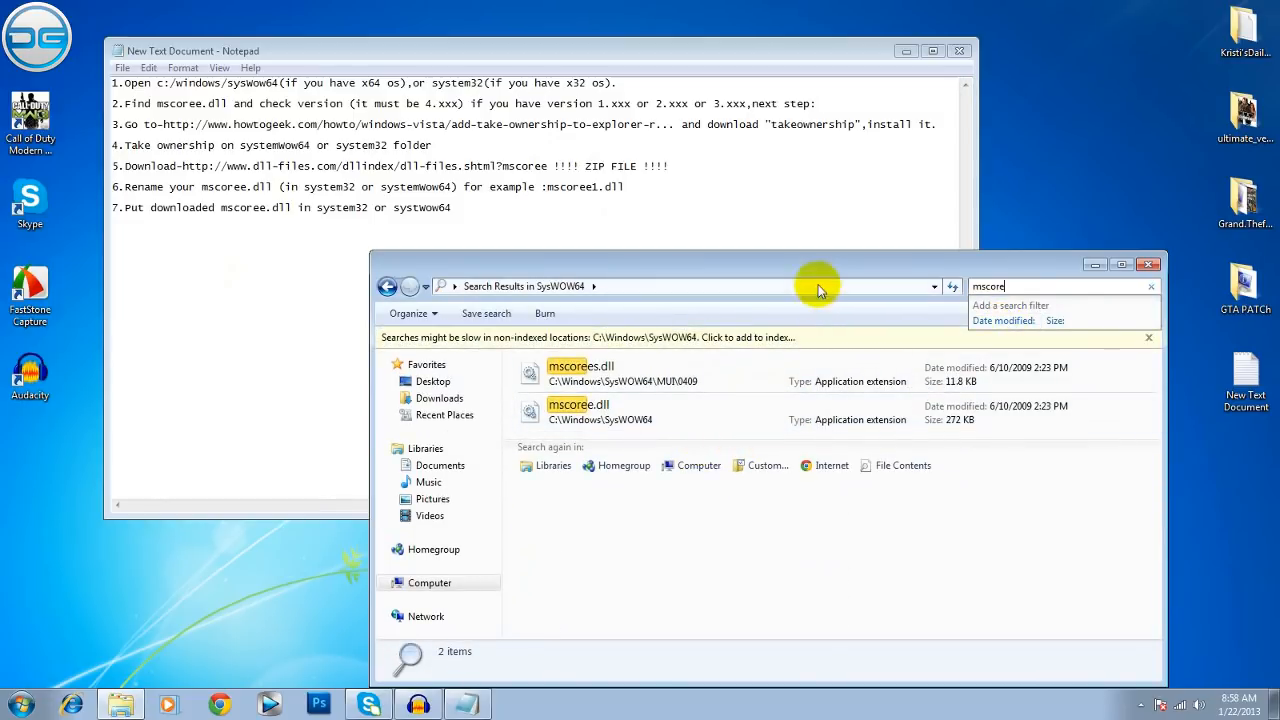
pyautogui.moveTo(815, 286); pyautogui.dragTo(745, 230)
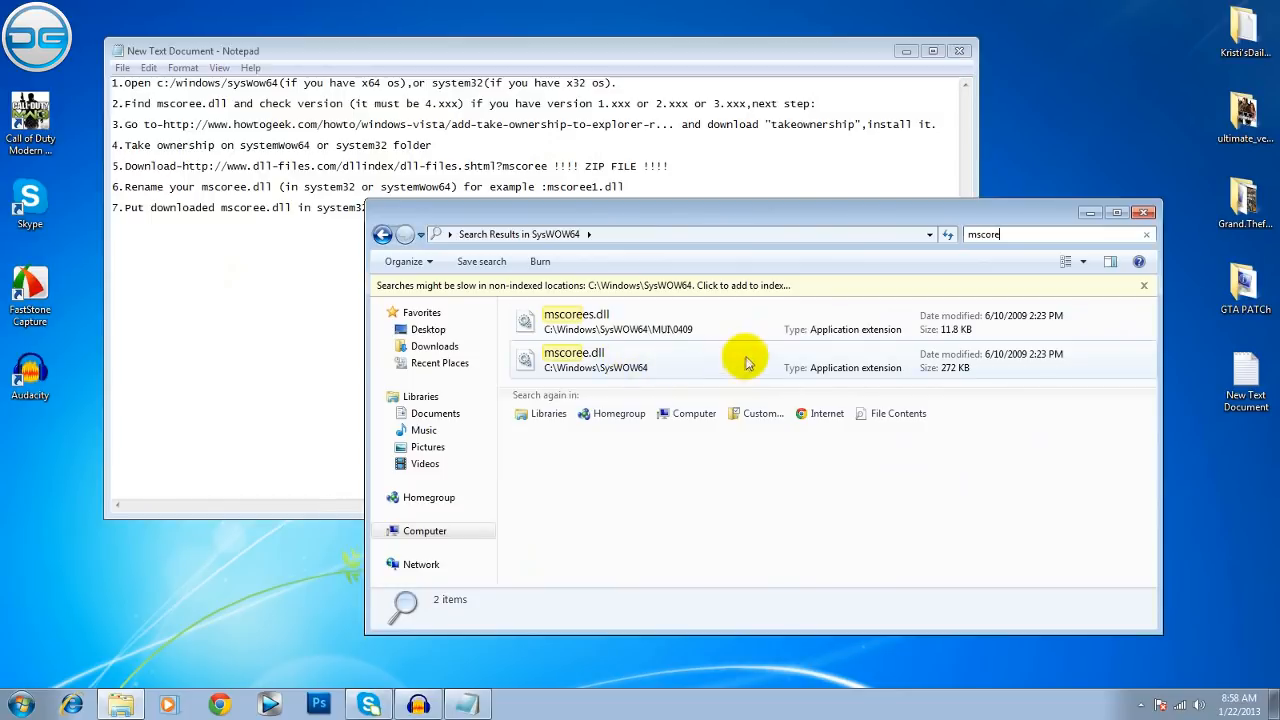
pyautogui.moveTo(997, 373)
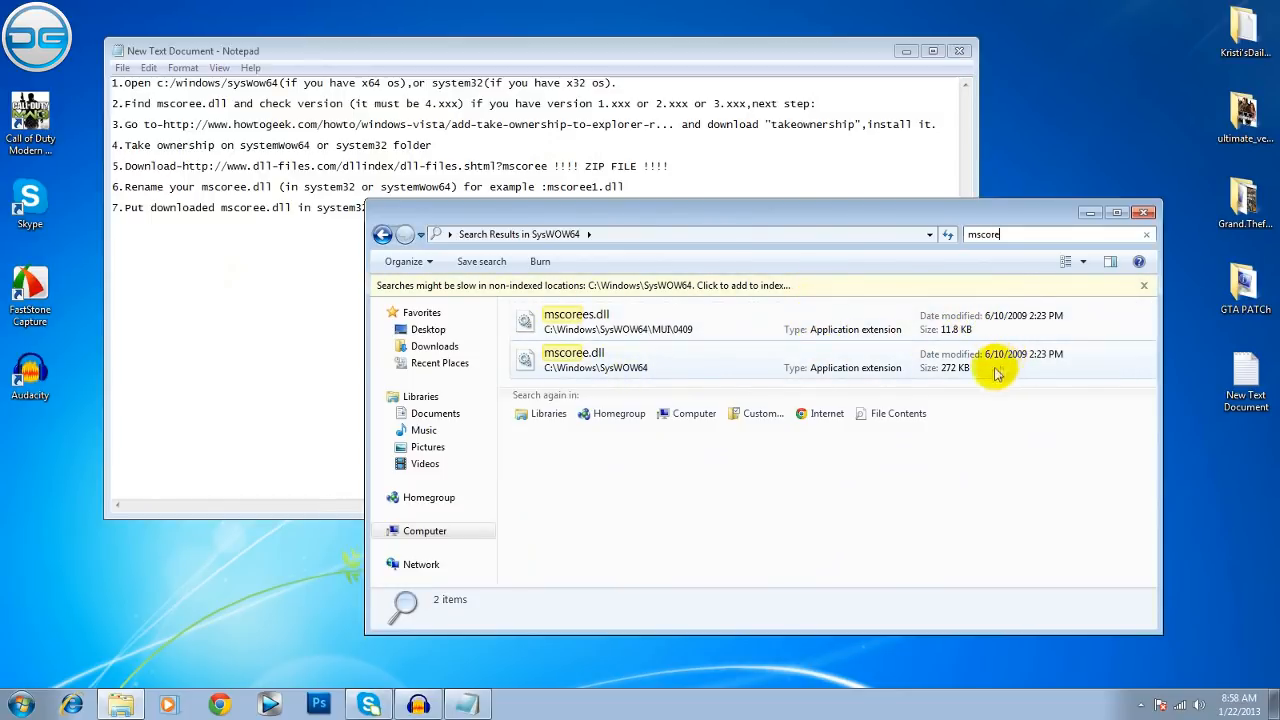
pyautogui.click(573, 360)
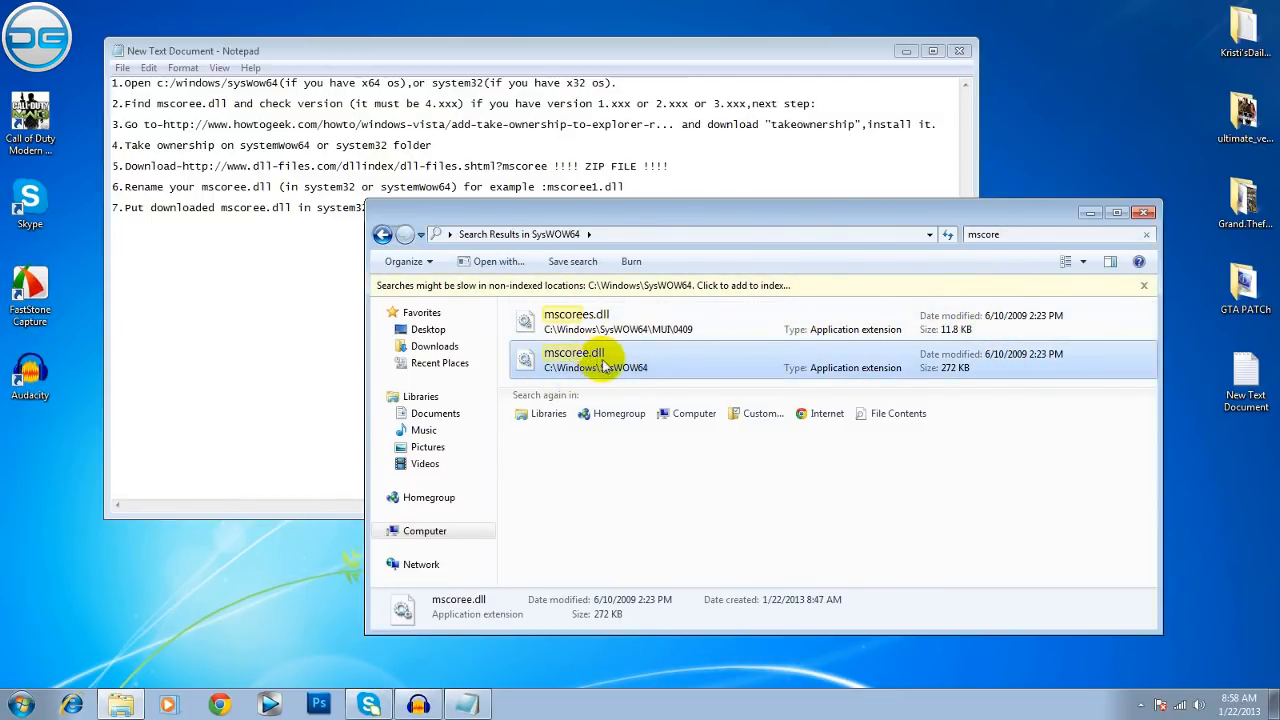
pyautogui.moveTo(560, 378)
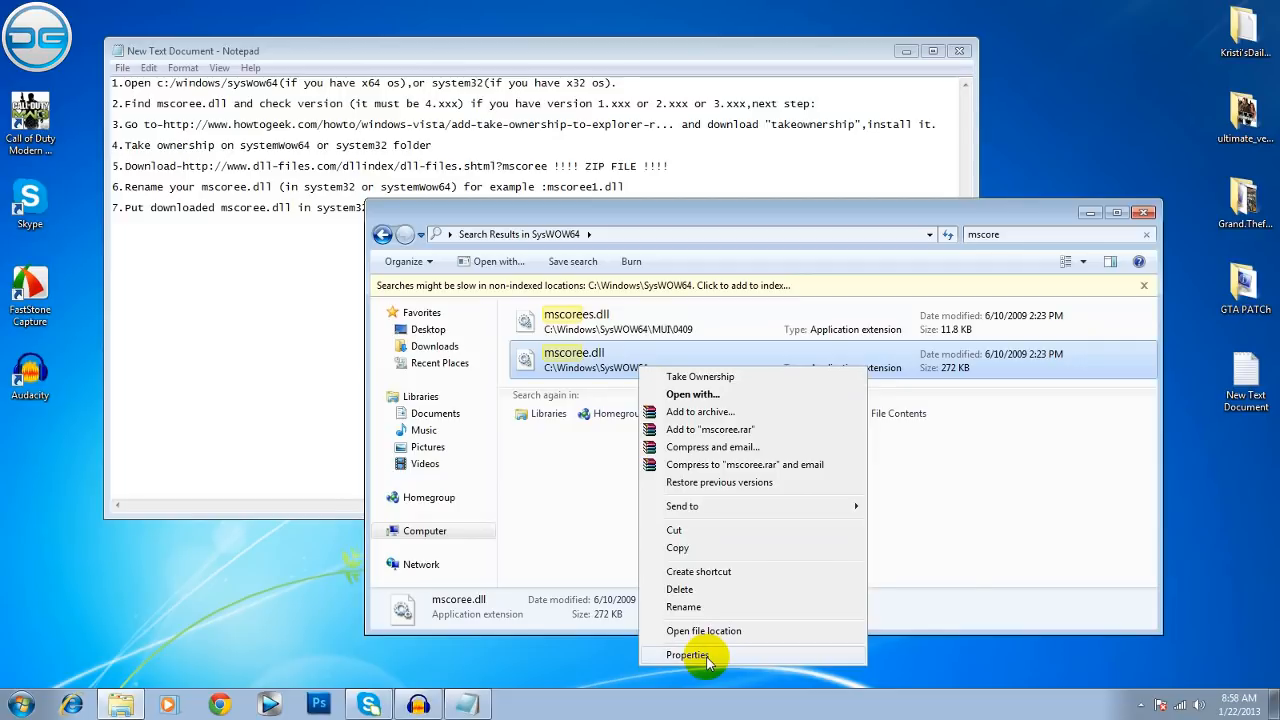
pyautogui.click(688, 654)
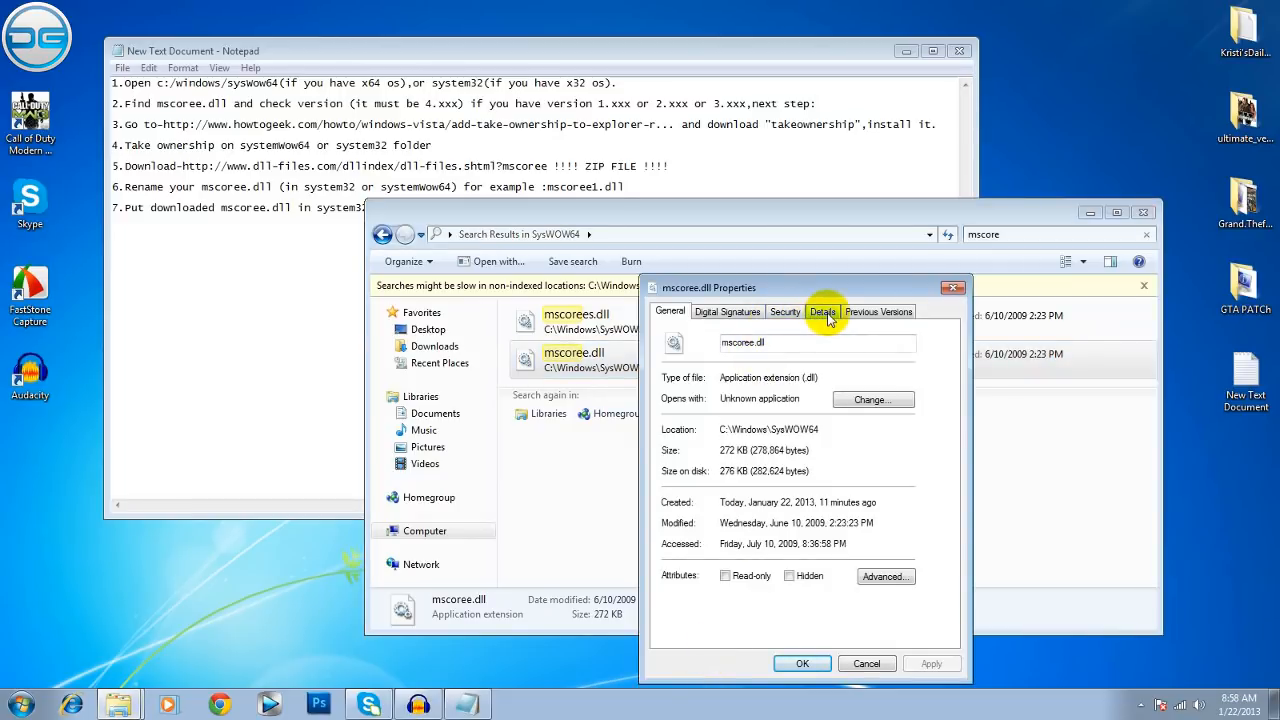
pyautogui.click(822, 311)
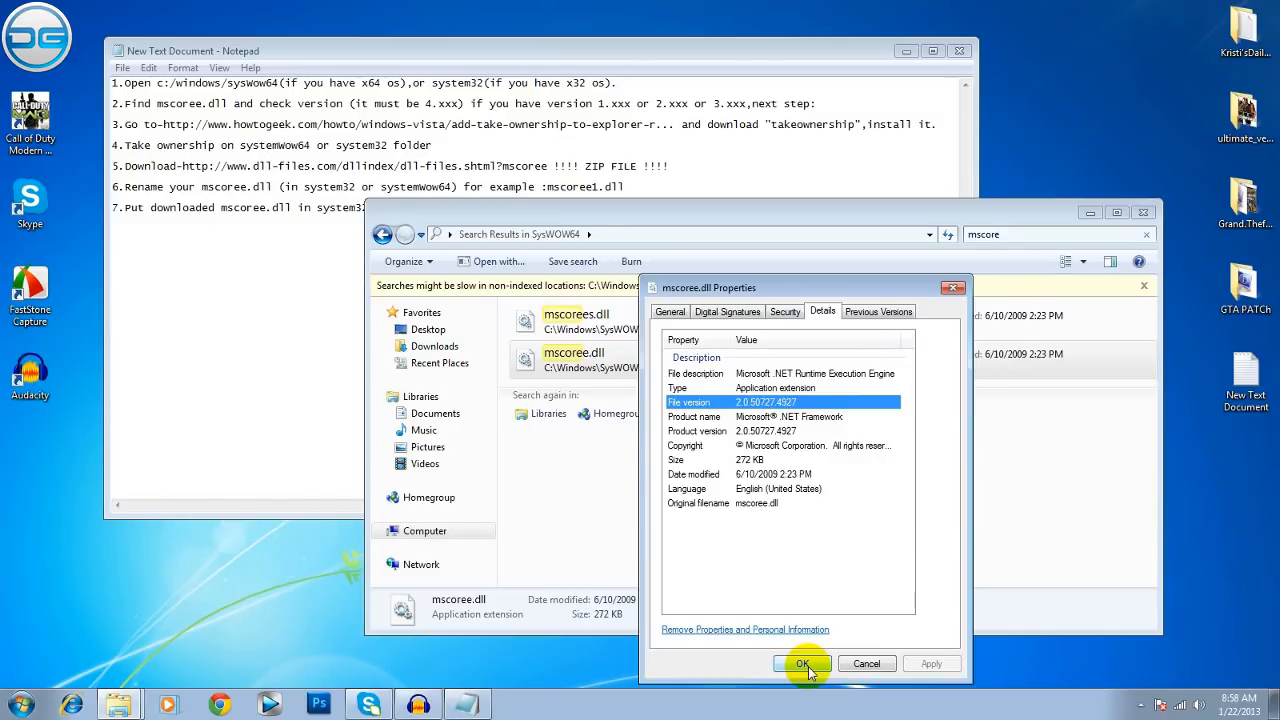
pyautogui.click(801, 663)
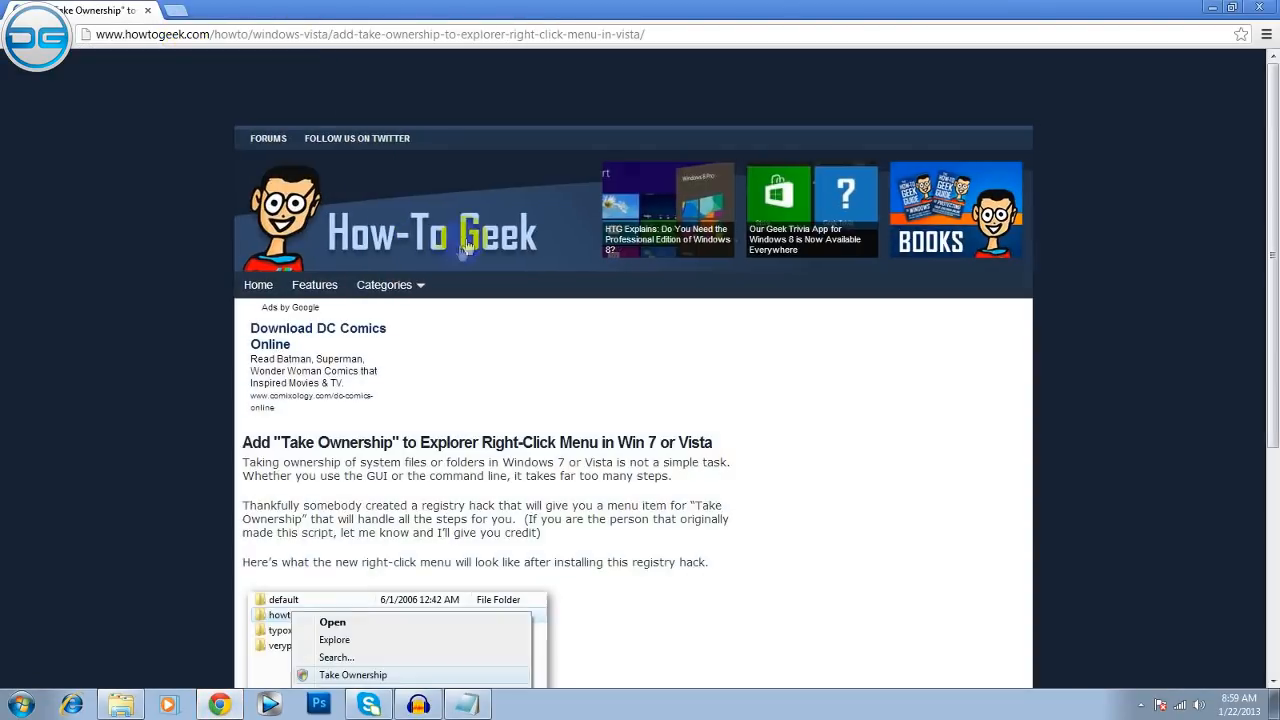
# Step: Scroll the How-To Geek article down to the Download TakeOwnership.zip link
pyautogui.scroll(-3)
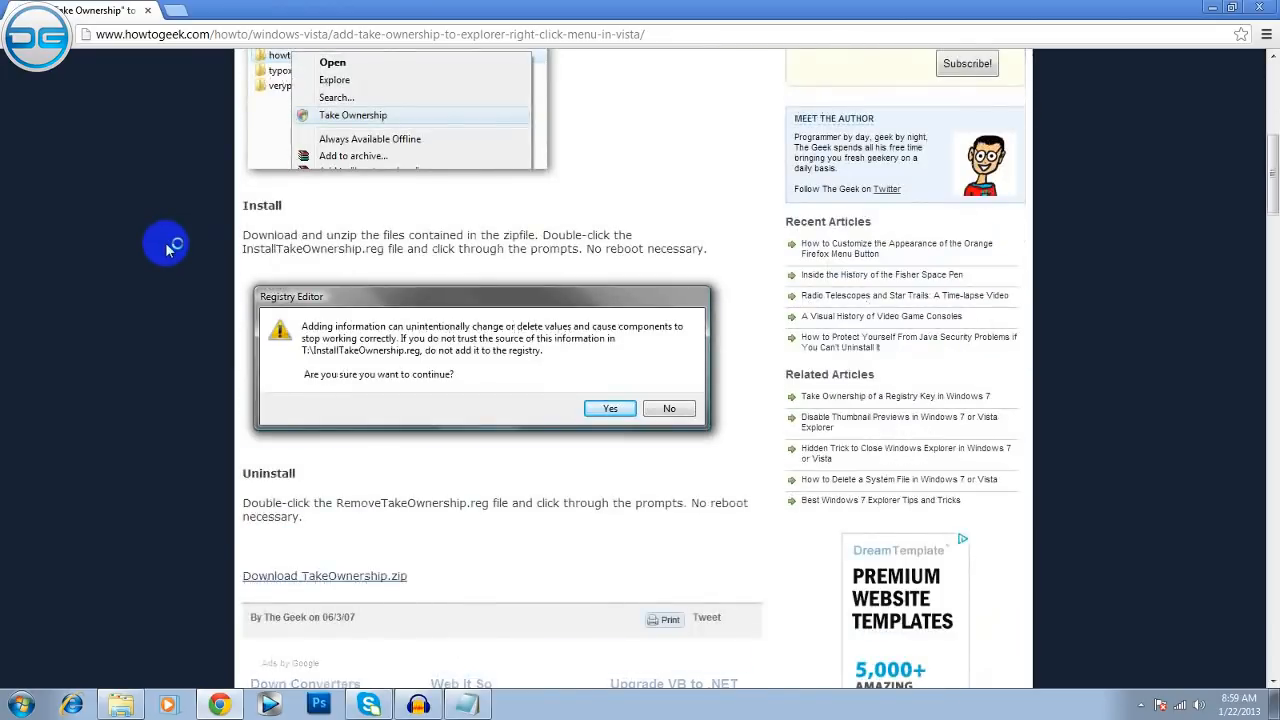
pyautogui.scroll(-3)
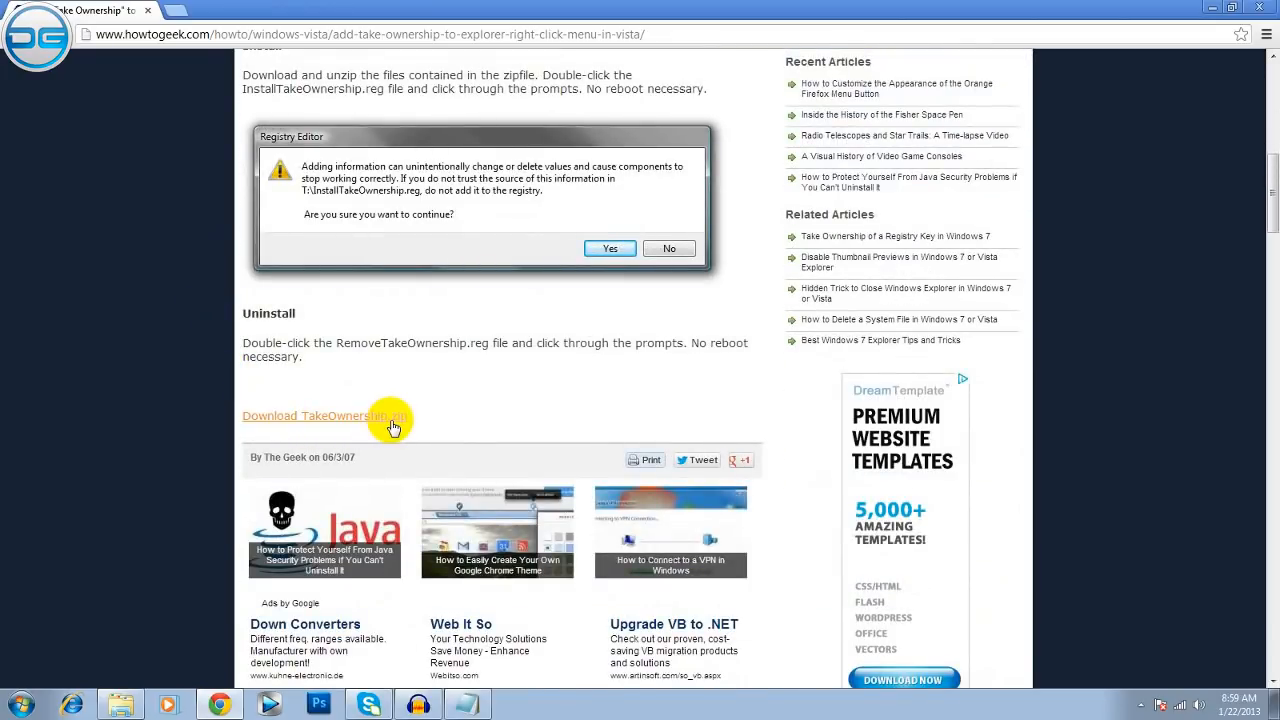
pyautogui.moveTo(540, 384)
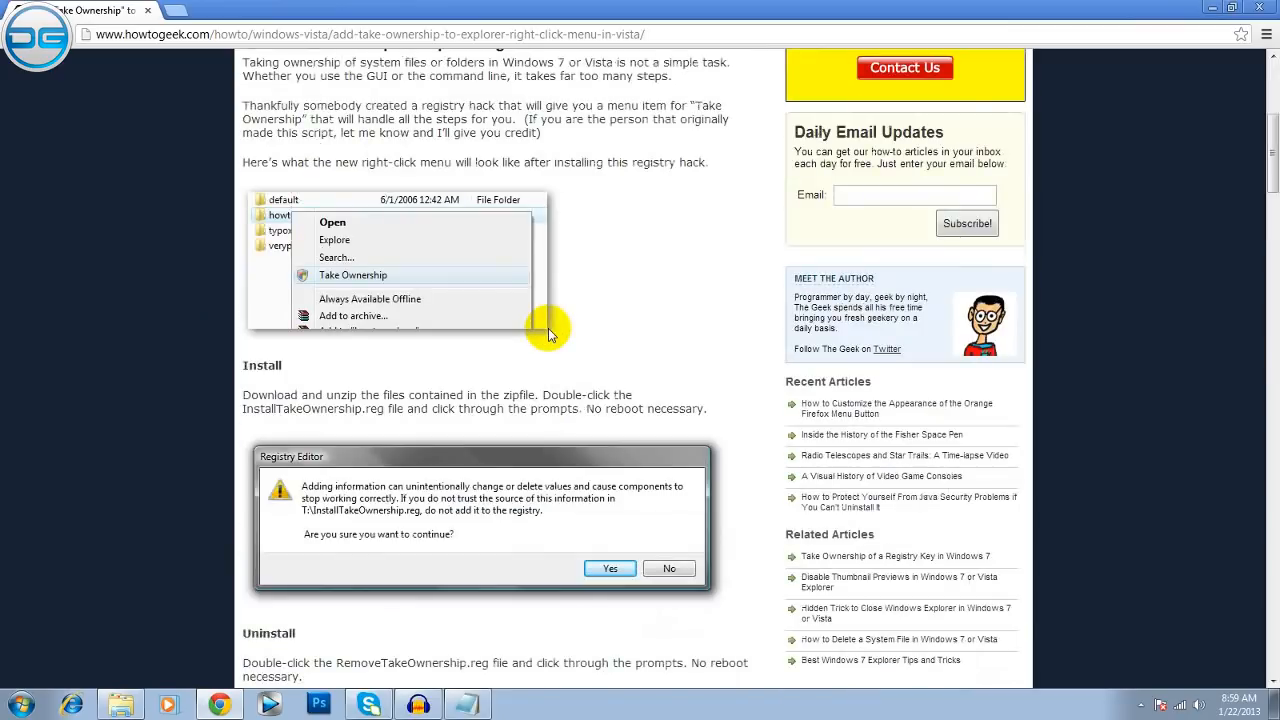
pyautogui.scroll(-3)
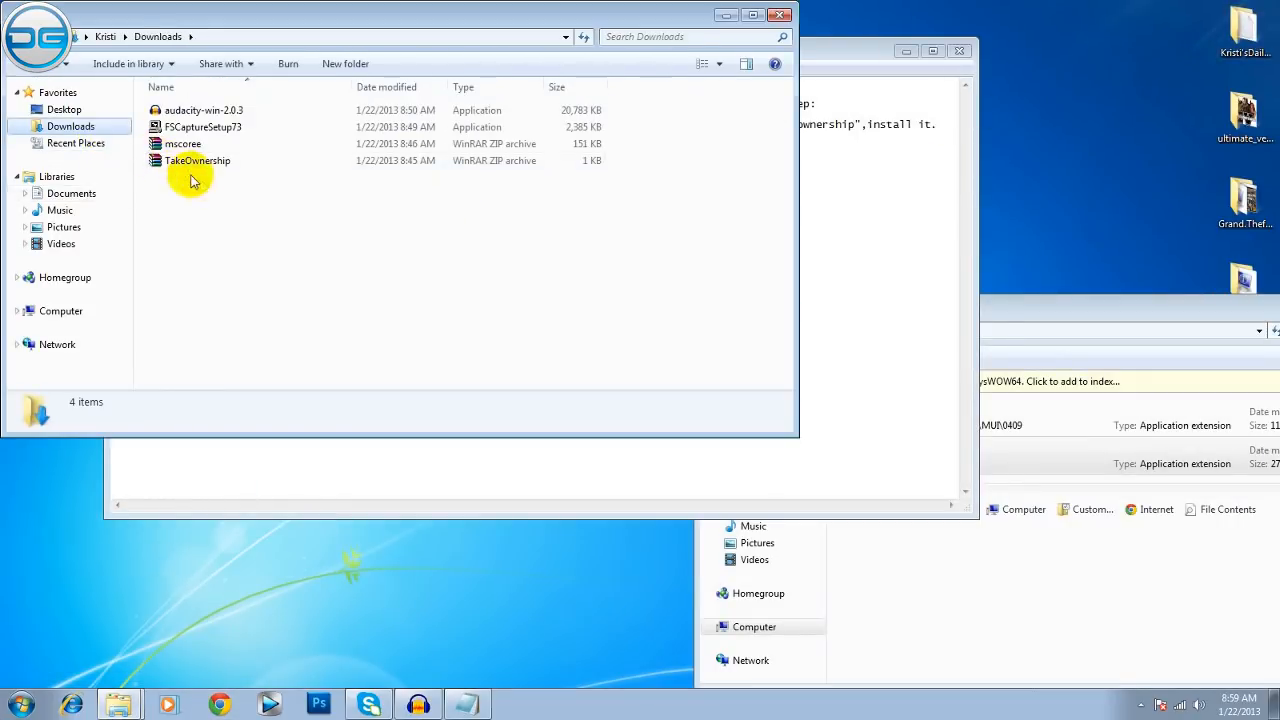
# Step: Run InstallTakeOwnership.reg from the TakeOwnership archive and confirm the registry success message
pyautogui.doubleClick(197, 160)
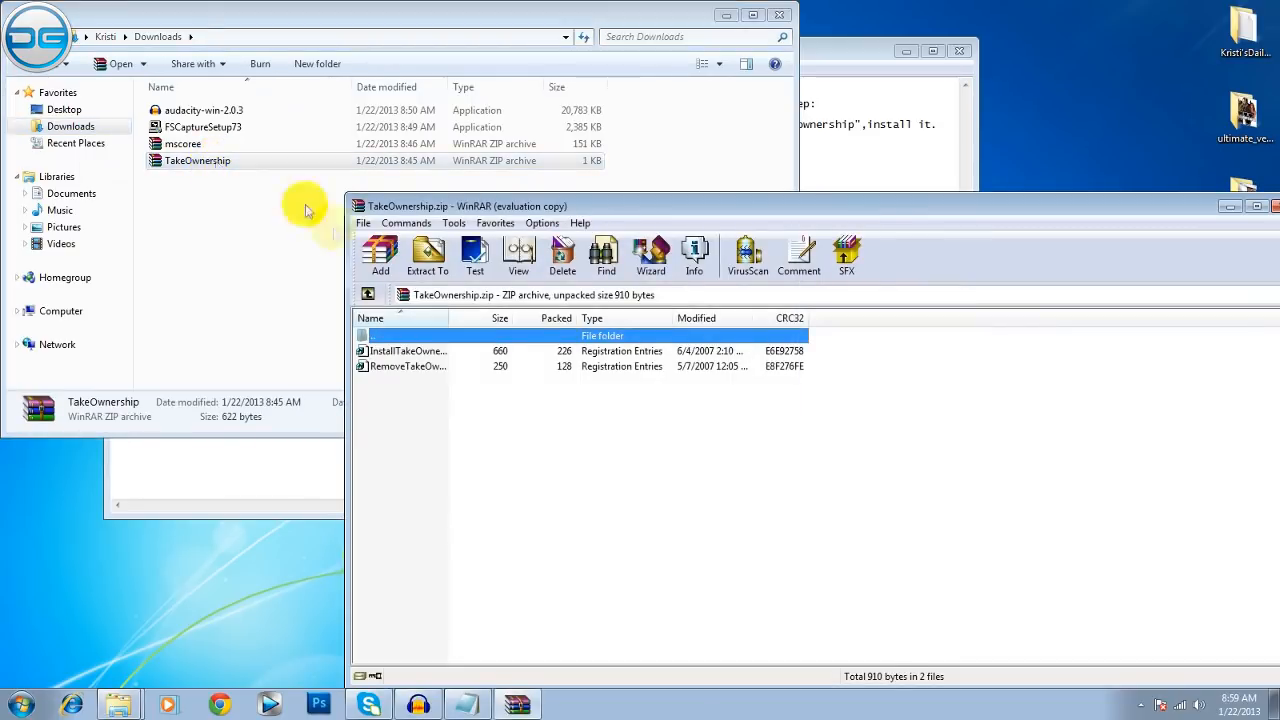
pyautogui.click(407, 350)
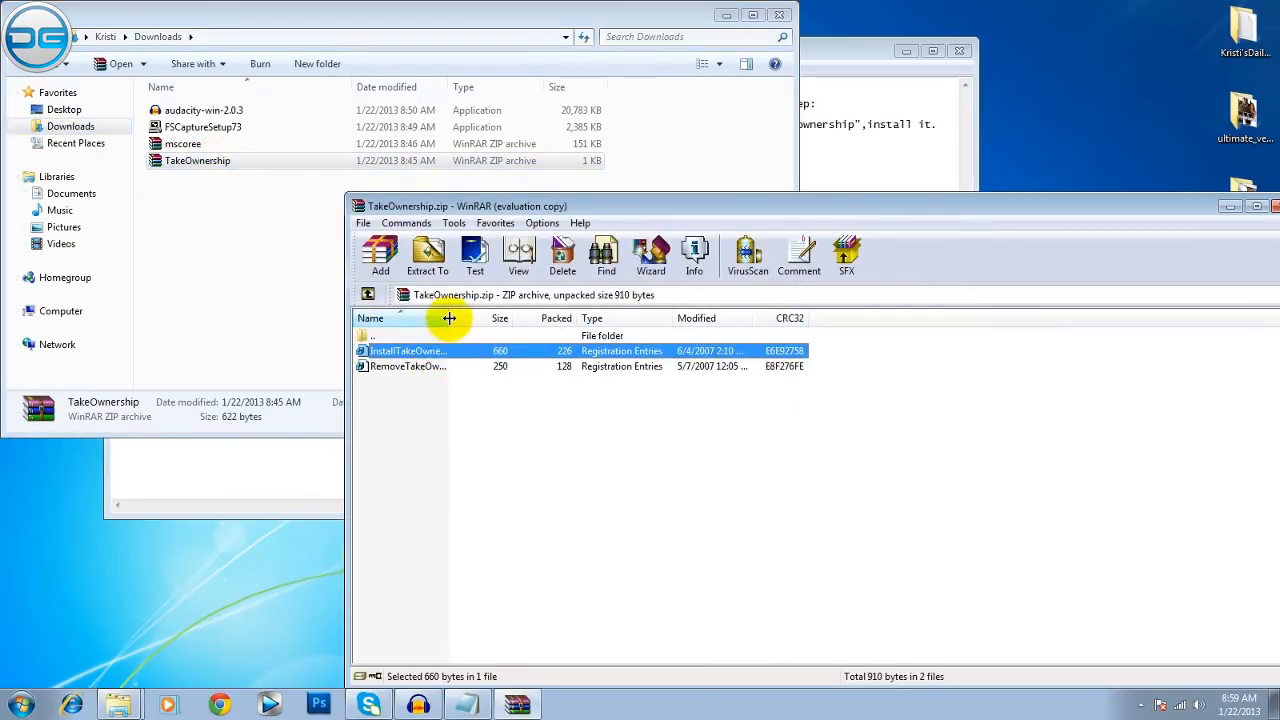
pyautogui.moveTo(449, 318); pyautogui.dragTo(598, 318)
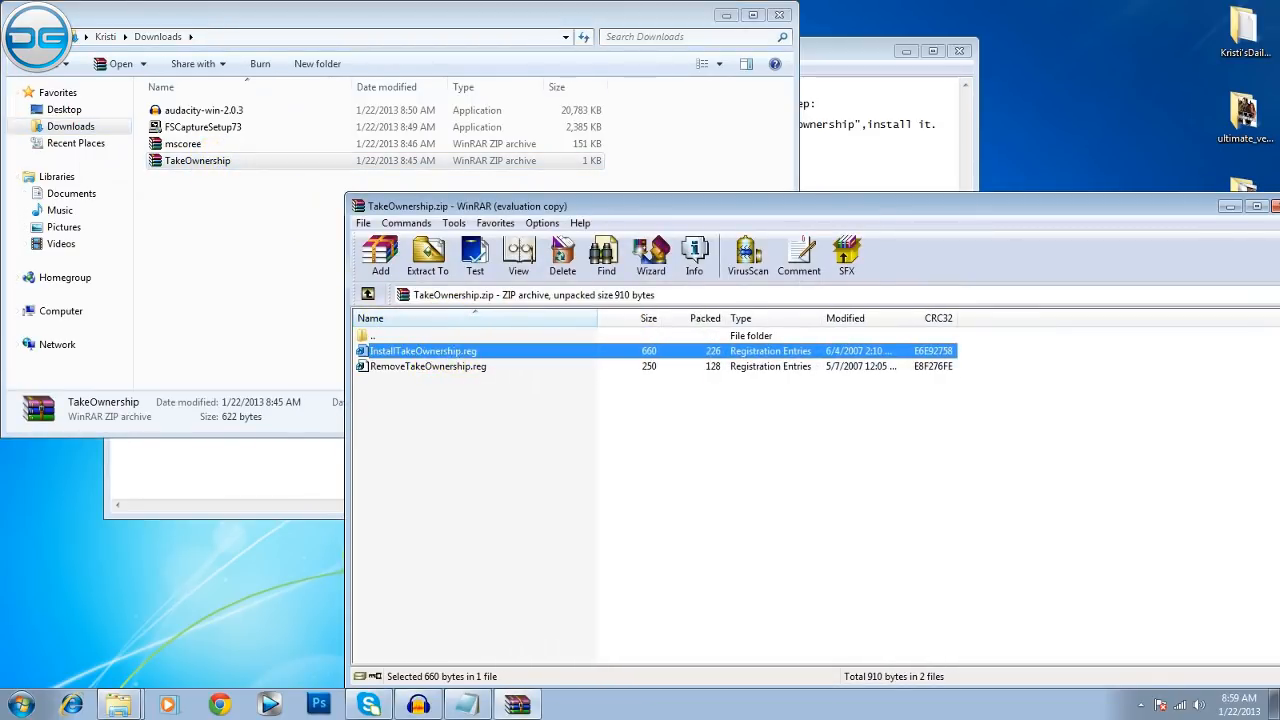
pyautogui.doubleClick(422, 351)
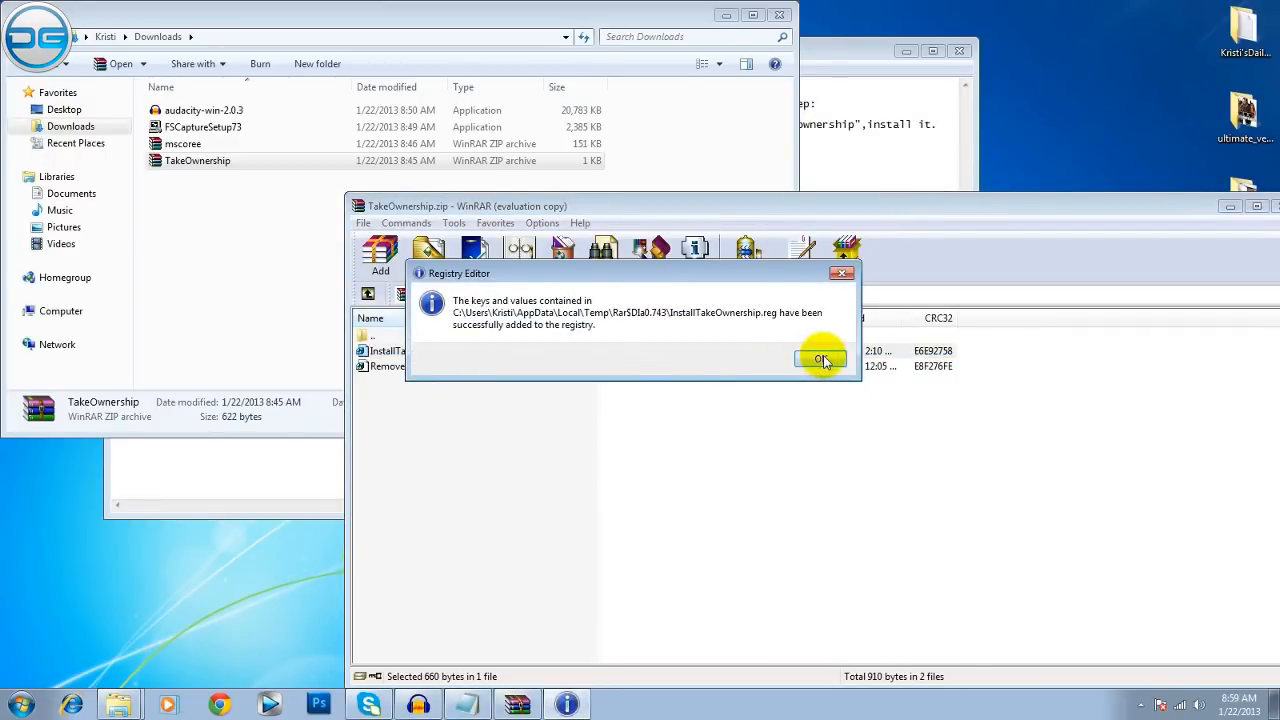
pyautogui.click(819, 358)
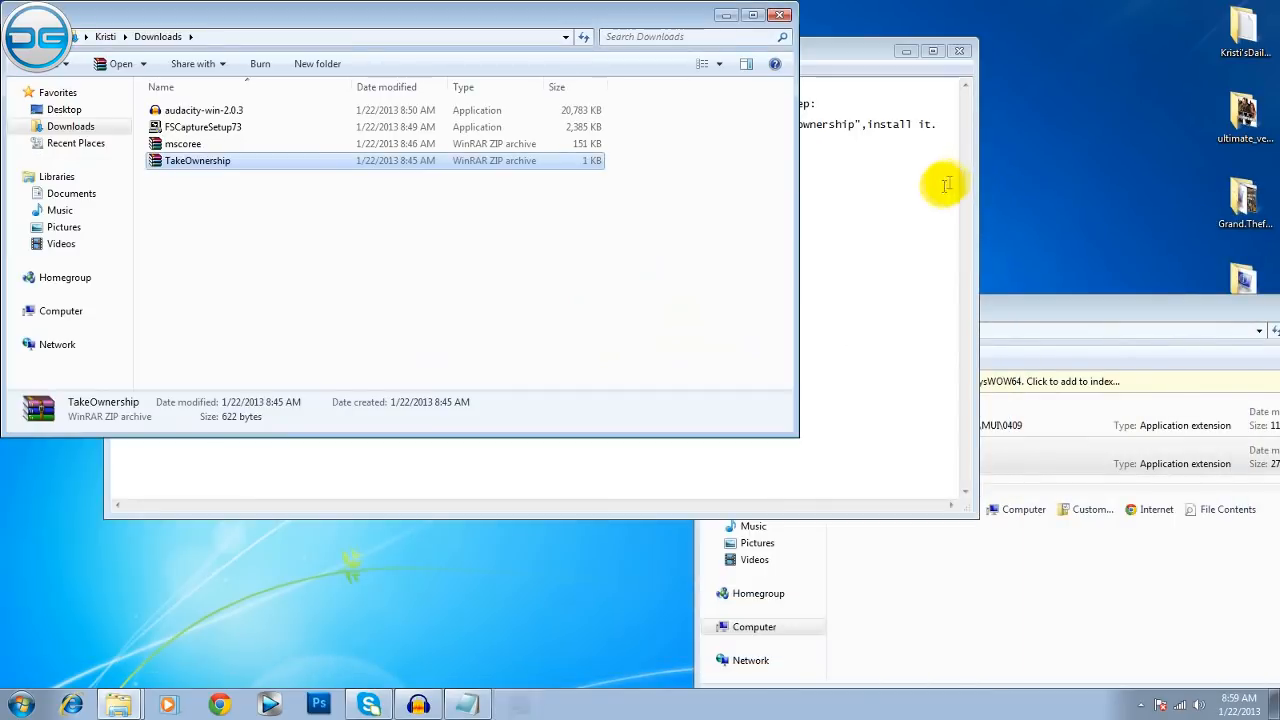
pyautogui.moveTo(225, 183)
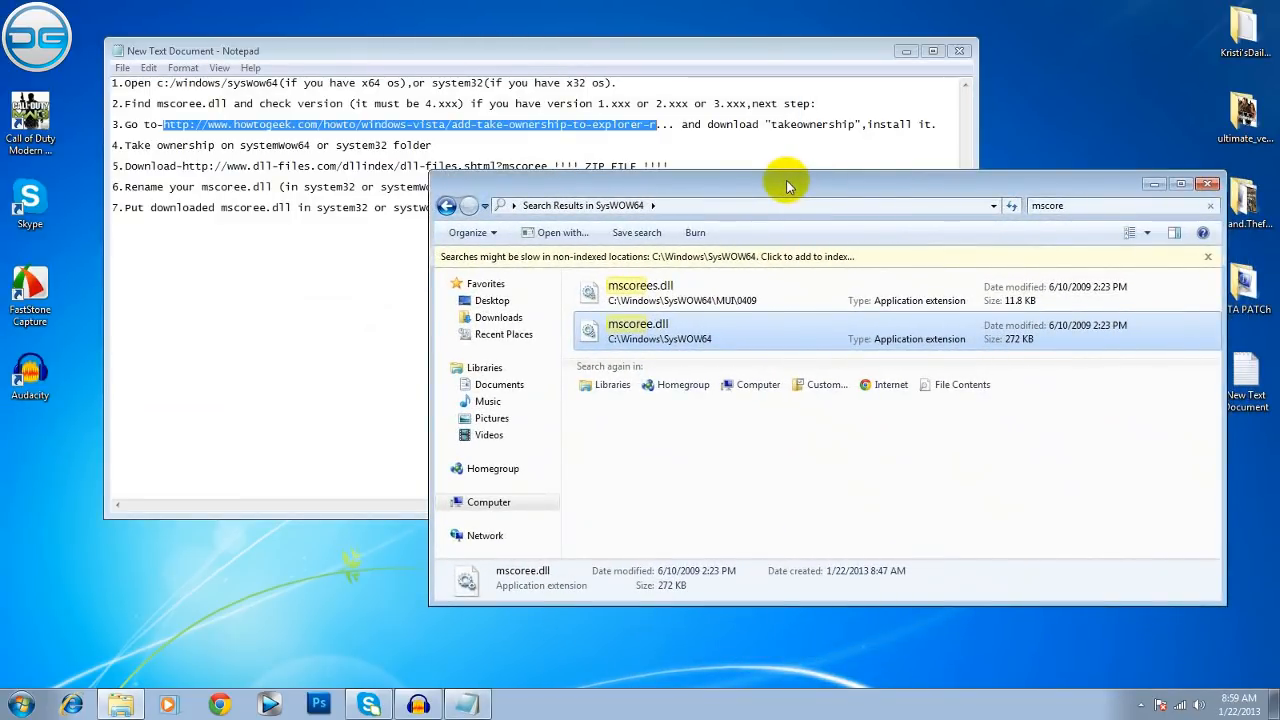
# Step: Take ownership of SysWOW64's mscoree.dll and start renaming it to mscoree1.dll
pyautogui.rightClick(637, 330)
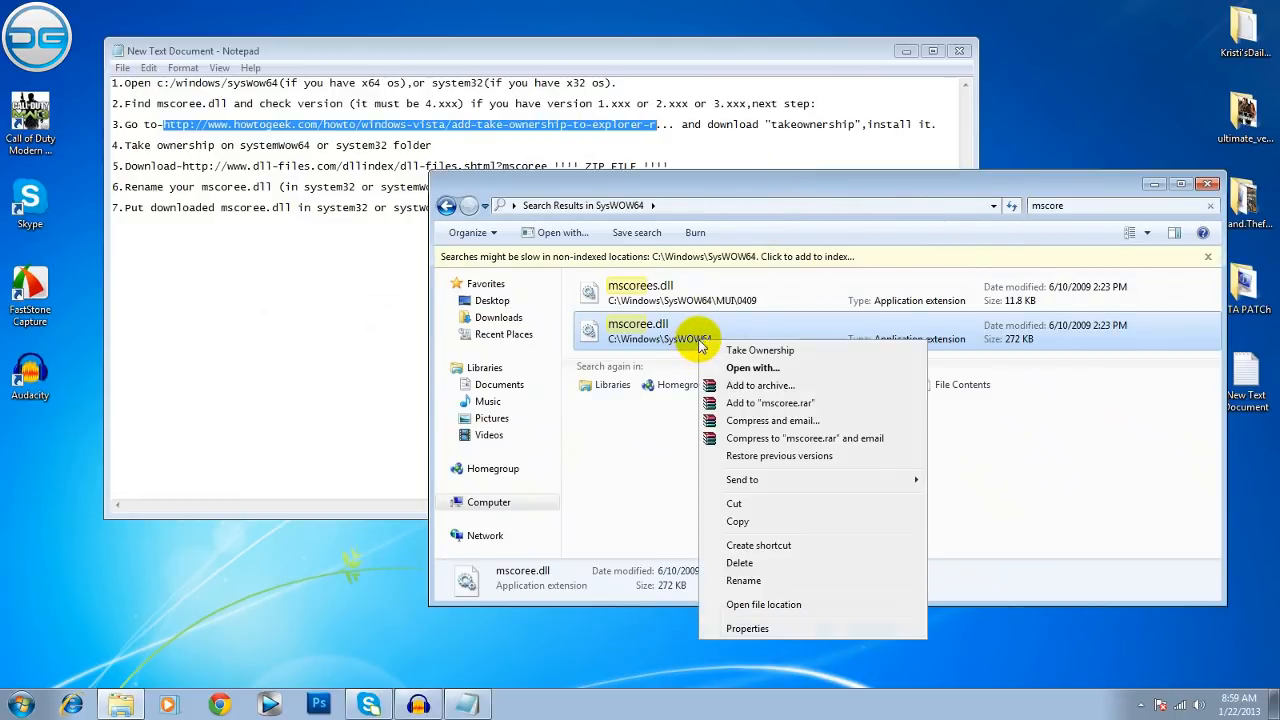
pyautogui.click(763, 604)
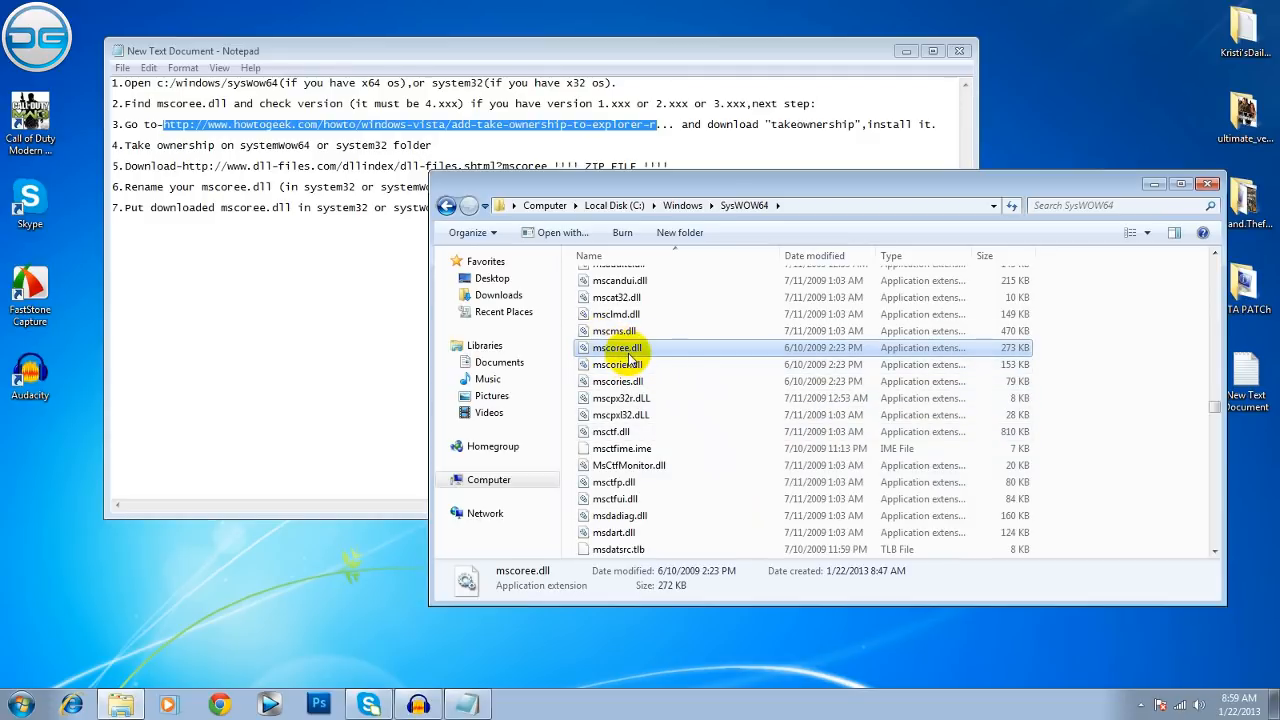
pyautogui.rightClick(616, 347)
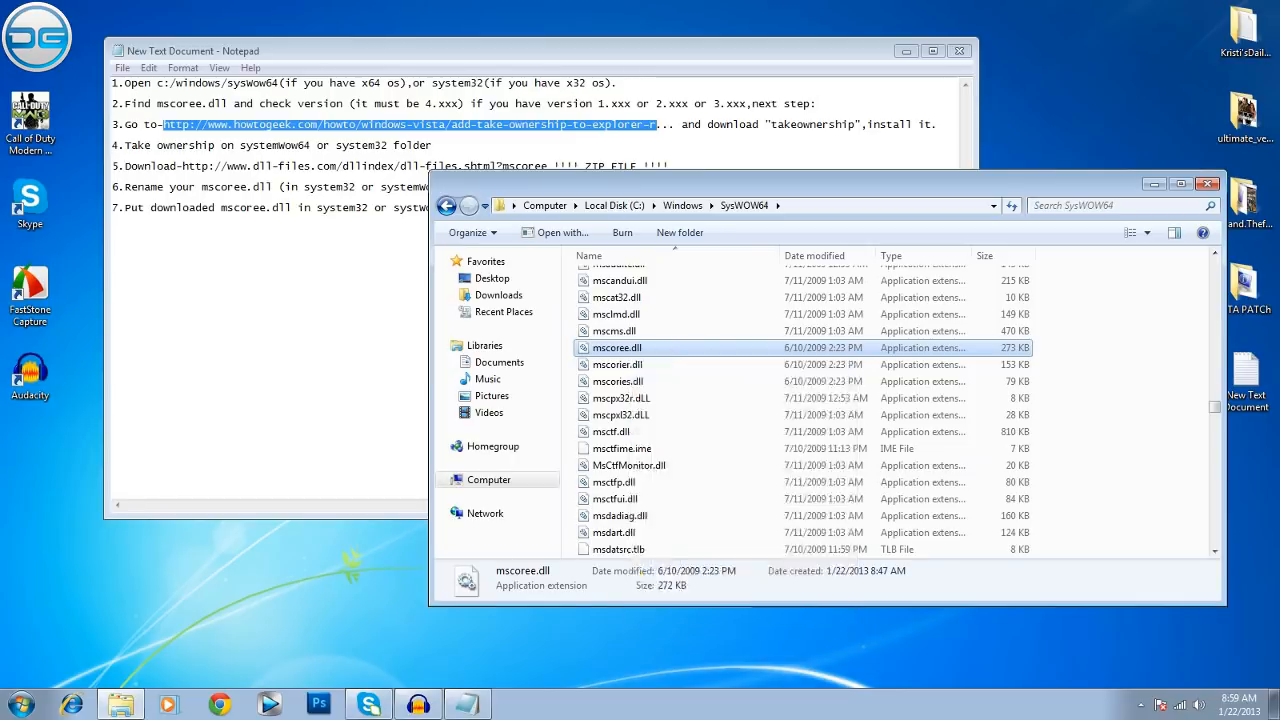
pyautogui.rightClick(616, 347)
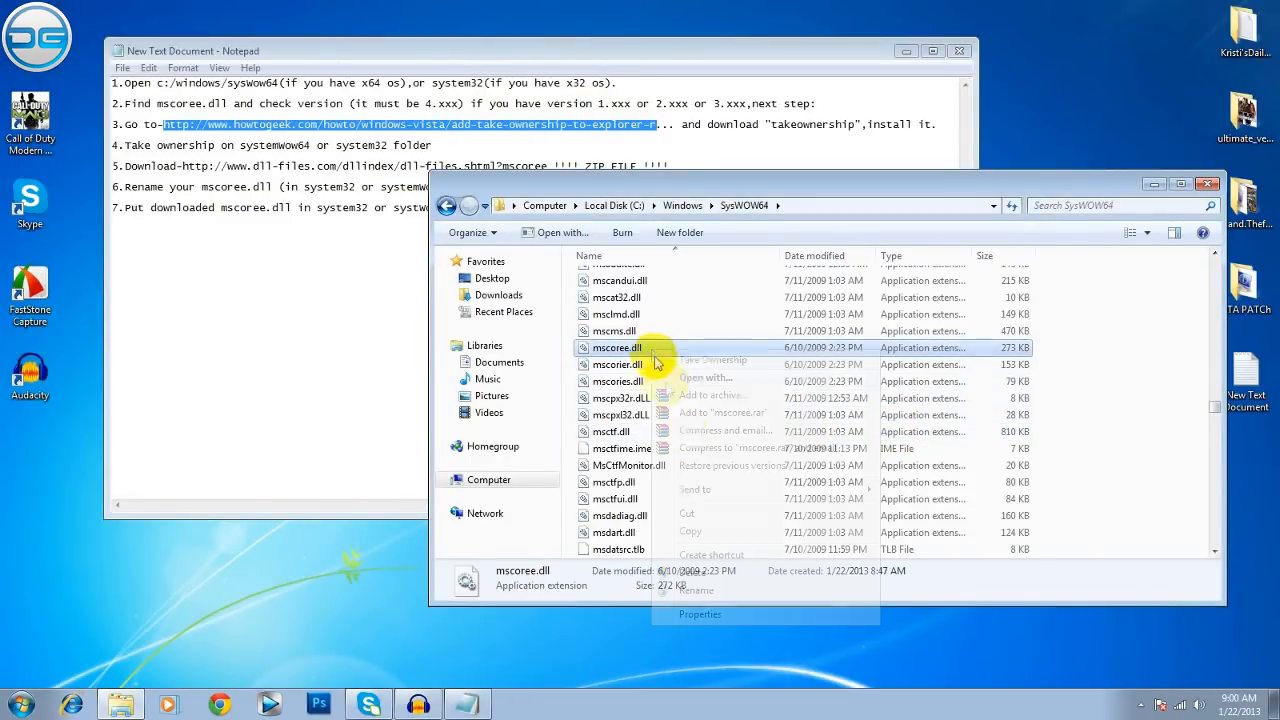
pyautogui.click(696, 590)
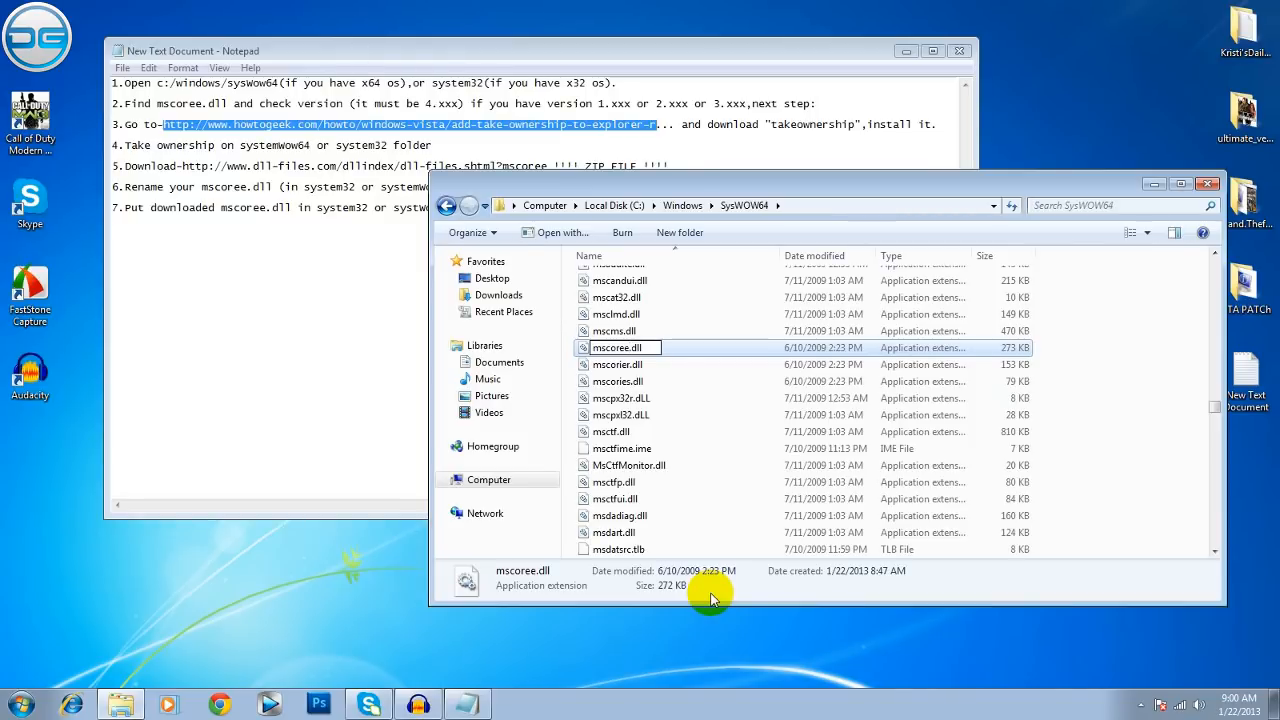
pyautogui.moveTo(705, 527)
pyautogui.write('1')
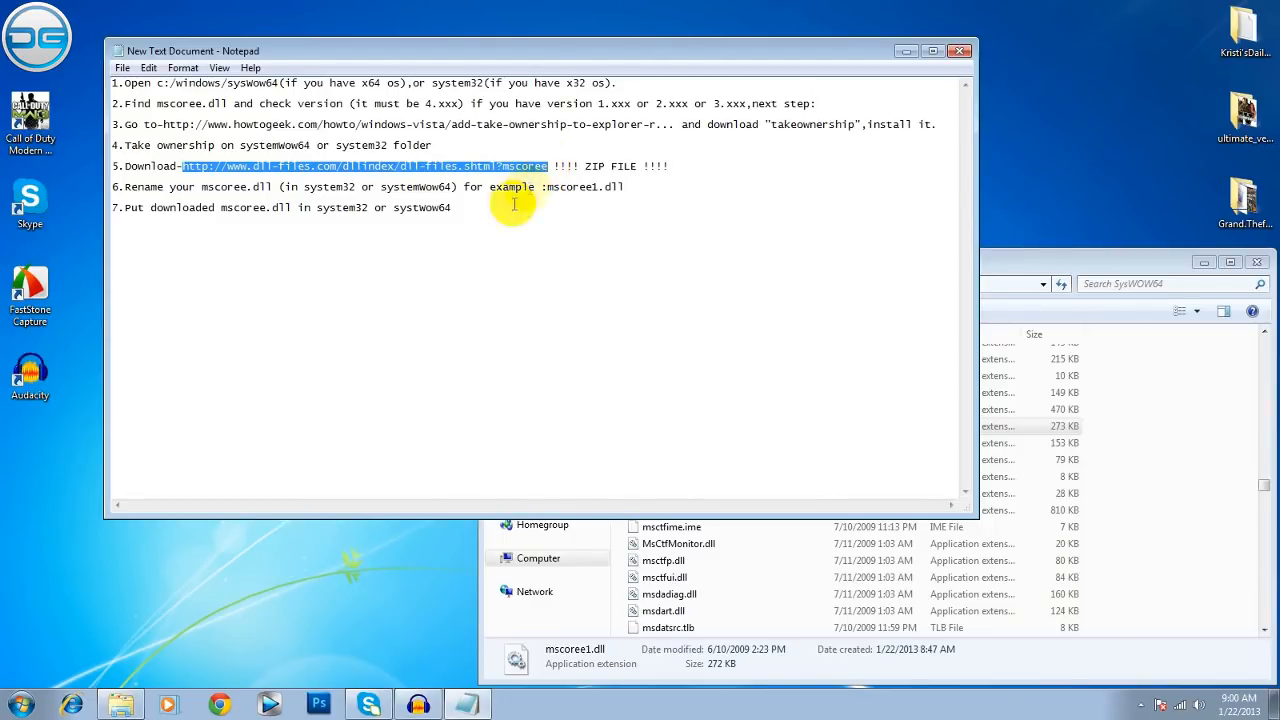
# Step: Keep the Notepad guide open and open its dll-files.com mscoree.dll link in Chrome
pyautogui.click(958, 50)
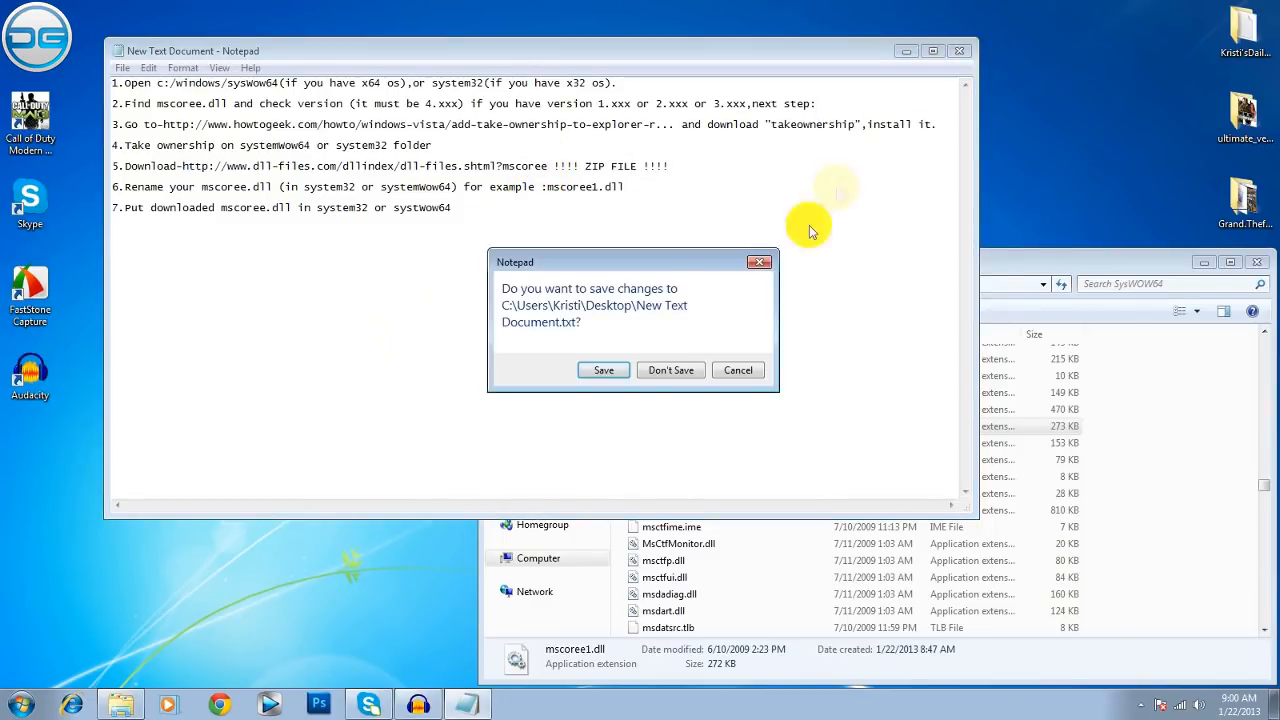
pyautogui.click(670, 370)
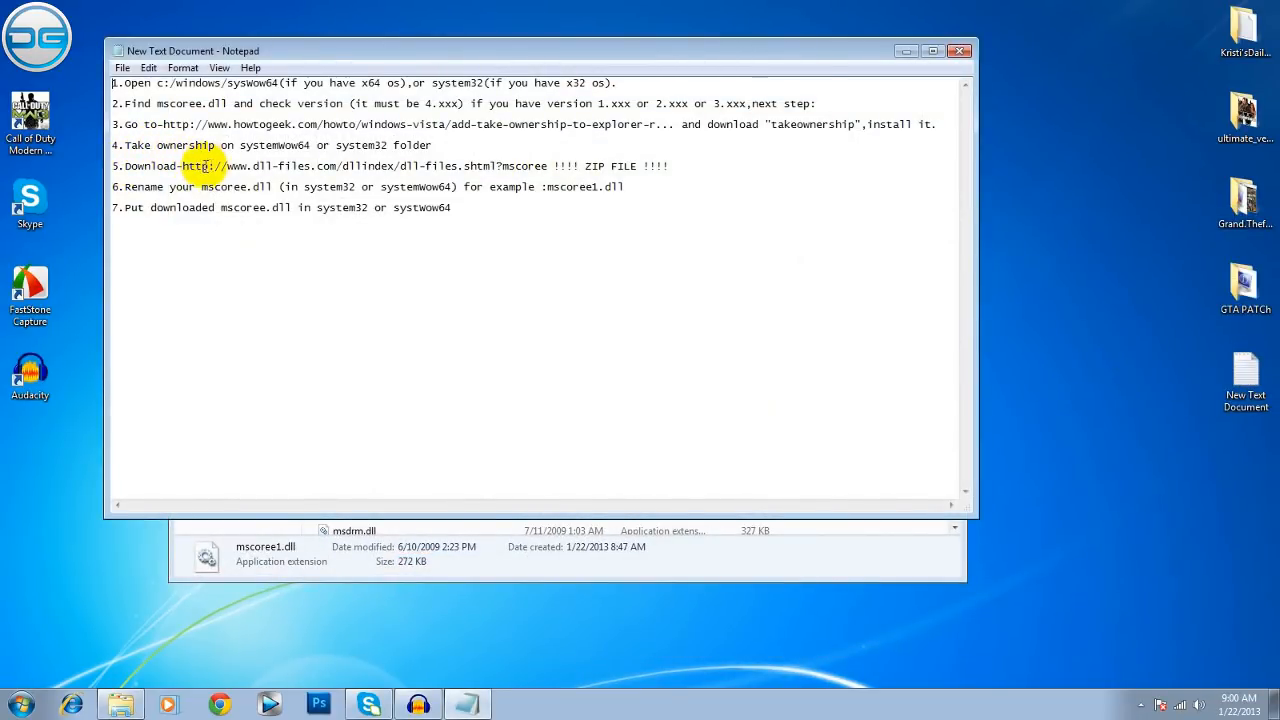
pyautogui.moveTo(183, 166); pyautogui.dragTo(510, 166)
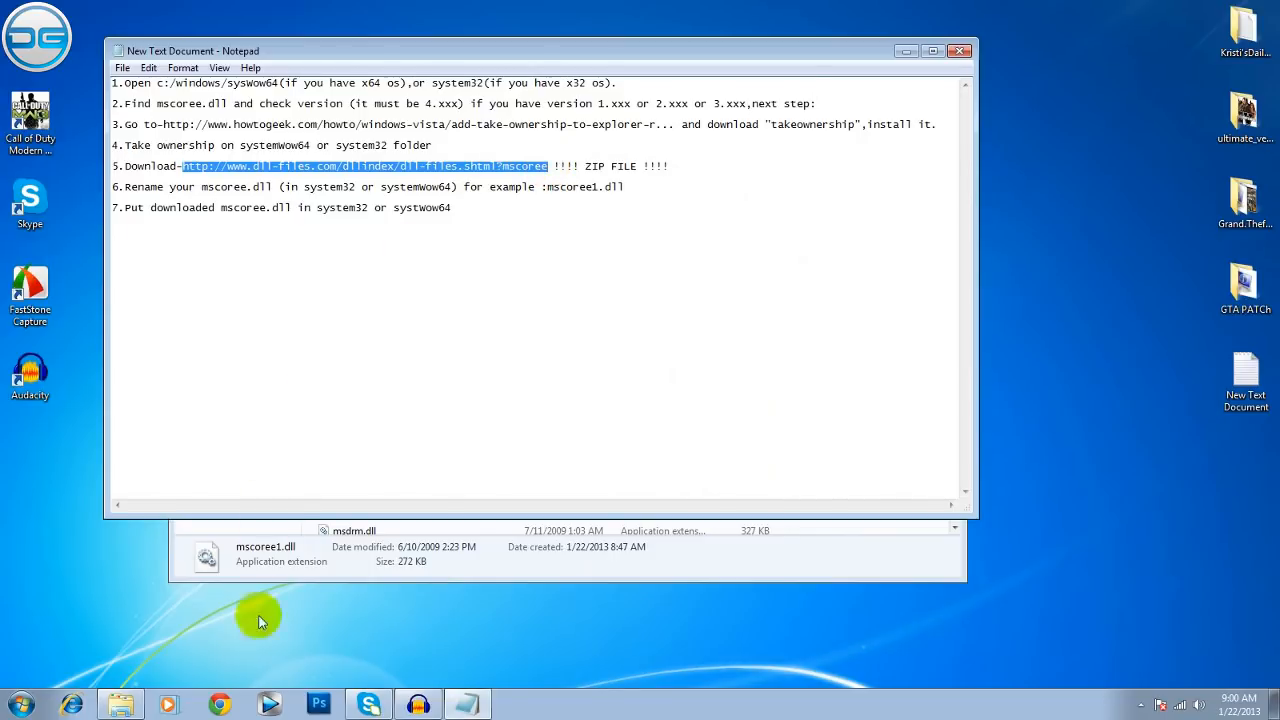
pyautogui.click(219, 704)
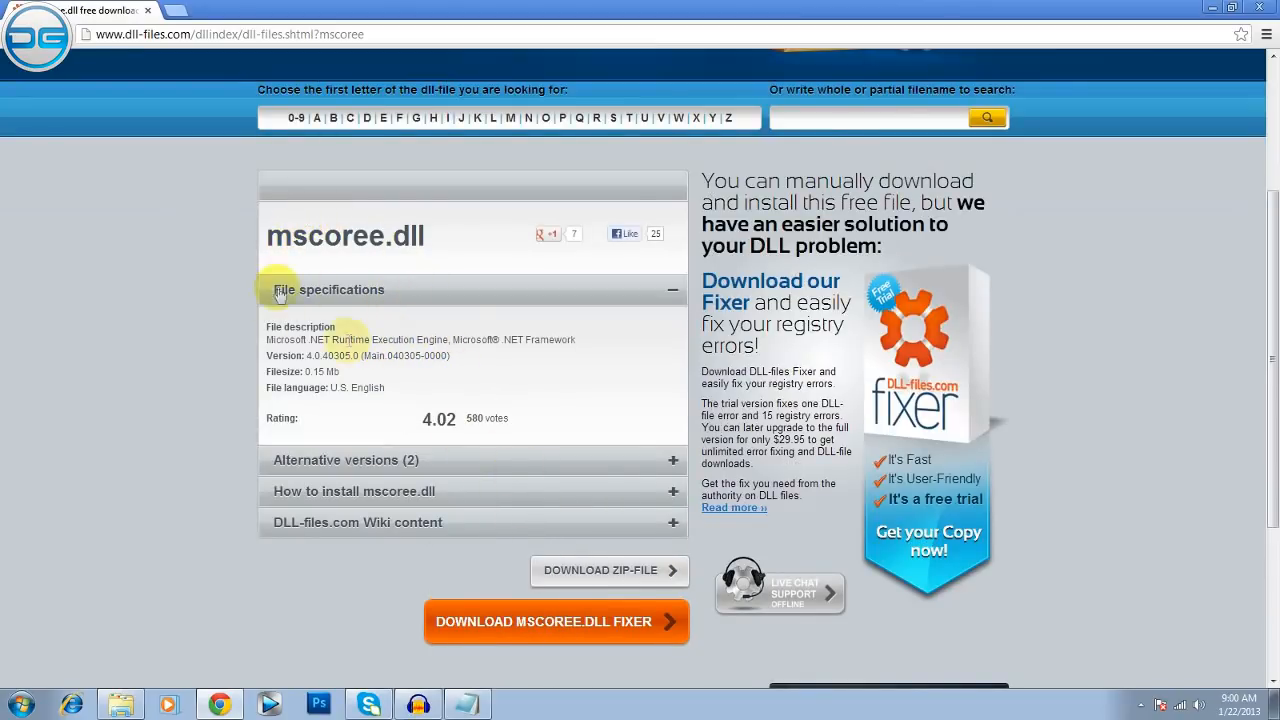
pyautogui.moveTo(575, 615)
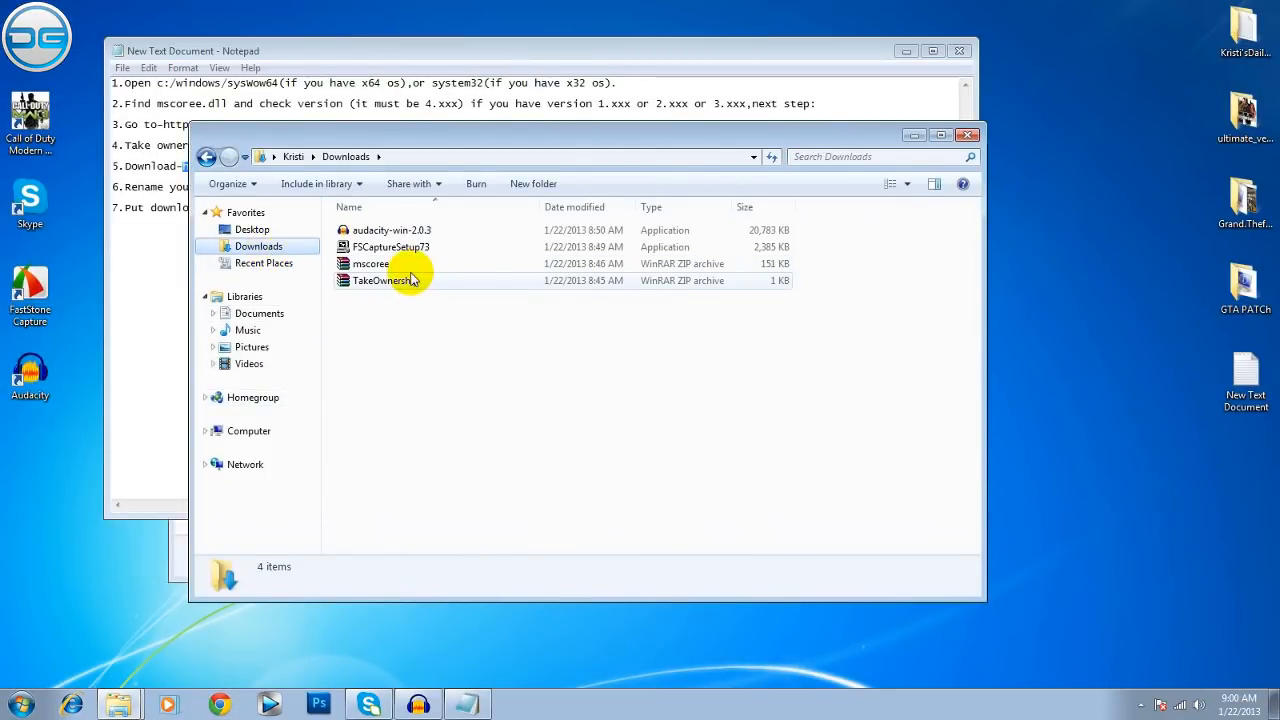
# Step: Move mscoree.dll from the downloaded mscoree archive into SysWOW64, granting administrator permission, then close Downloads
pyautogui.click(370, 263)
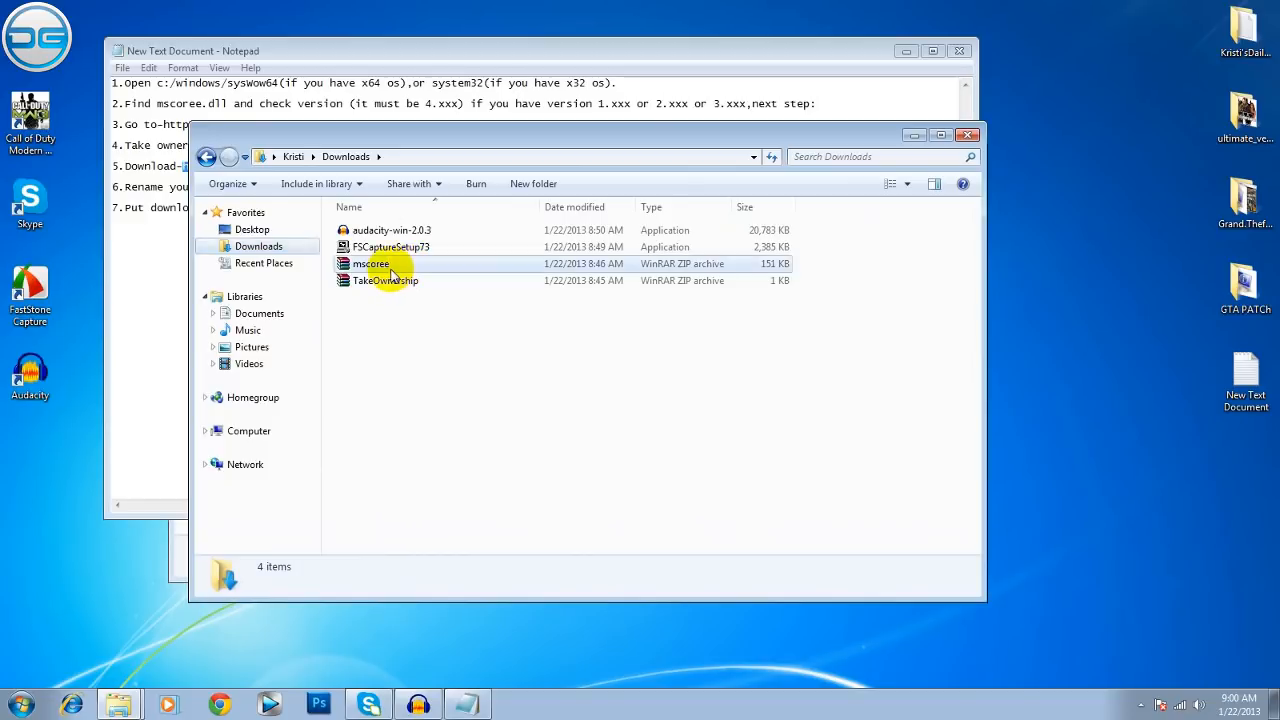
pyautogui.doubleClick(370, 263)
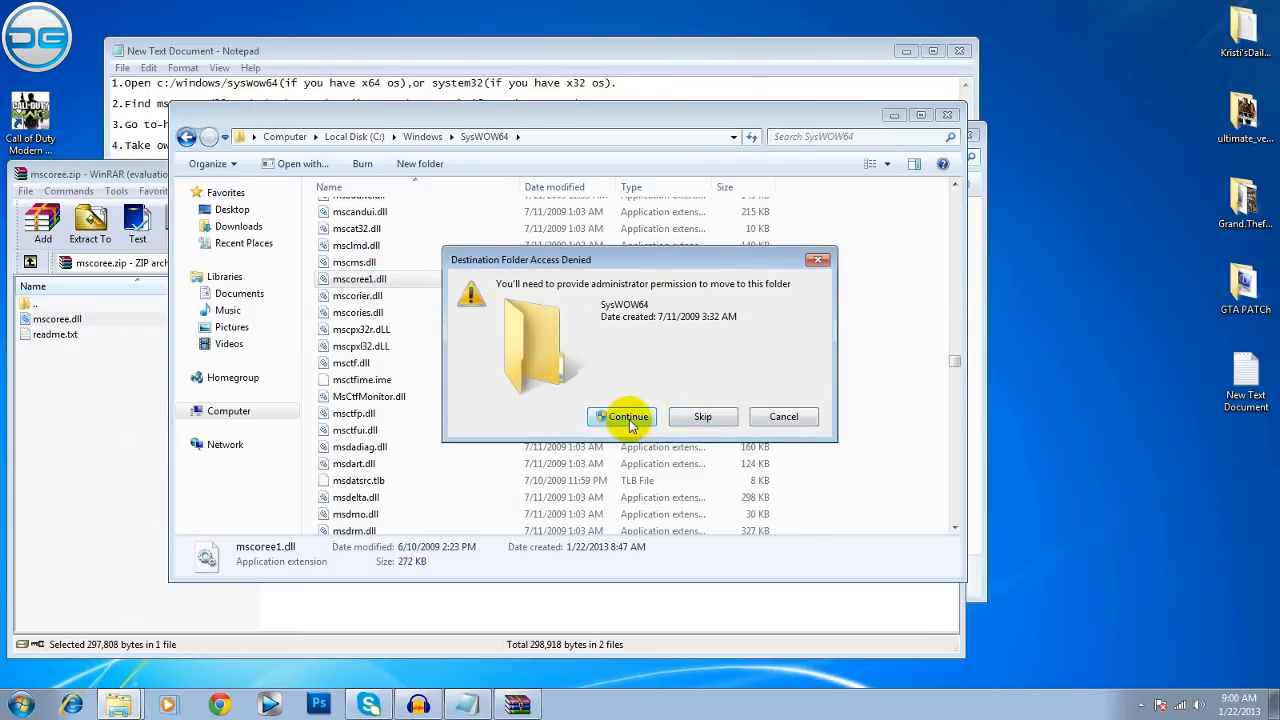
pyautogui.click(622, 417)
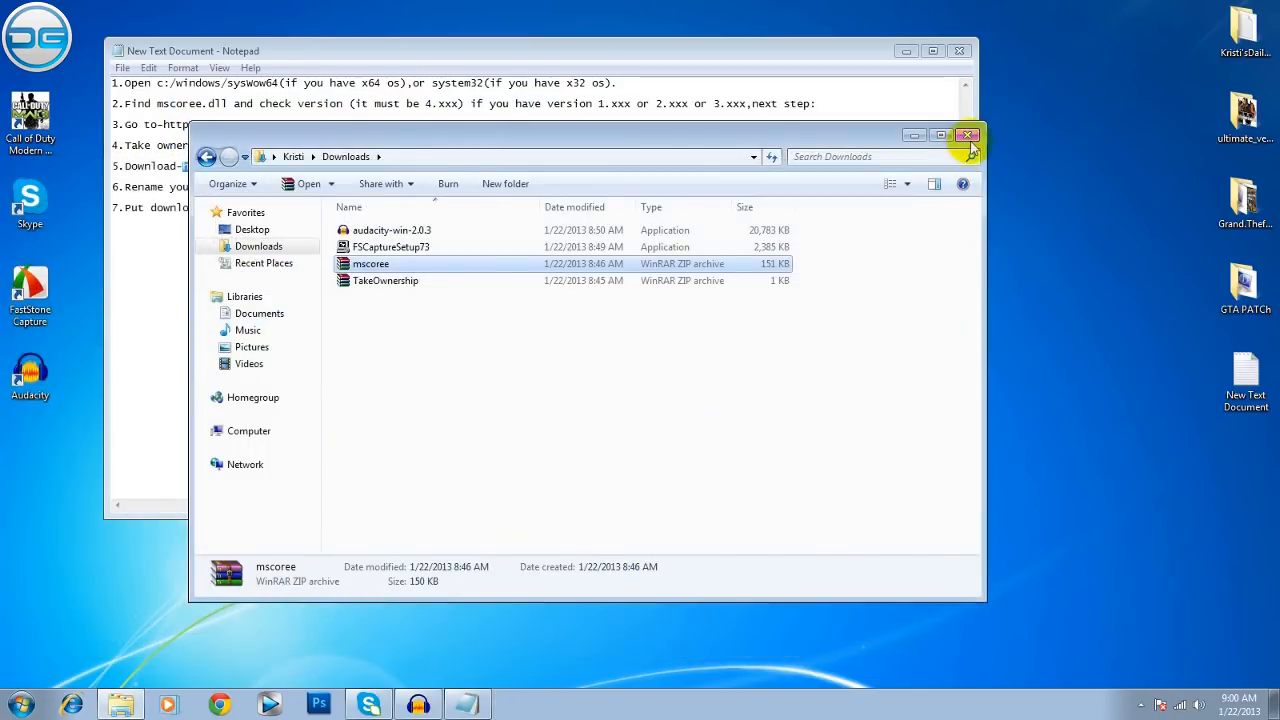
pyautogui.click(966, 135)
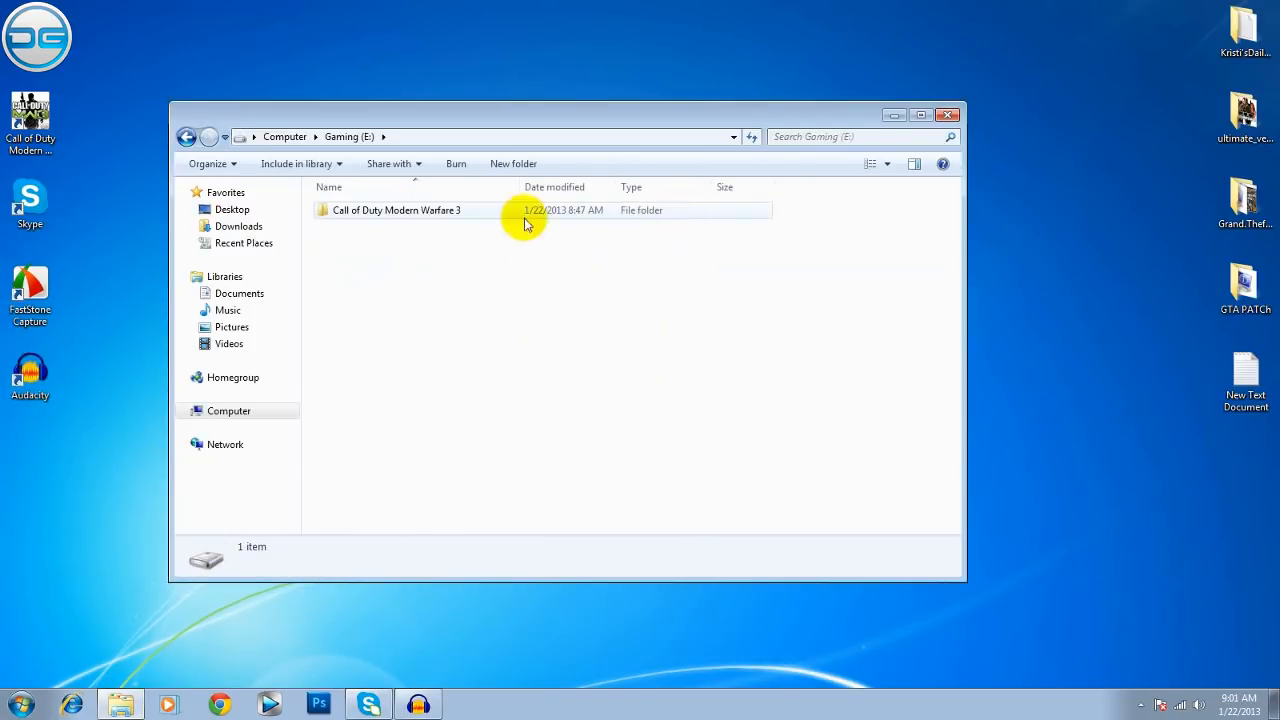
# Step: Relaunch TeknoMW3 from the Call of Duty Modern Warfare 3 folder on E:
pyautogui.doubleClick(396, 210)
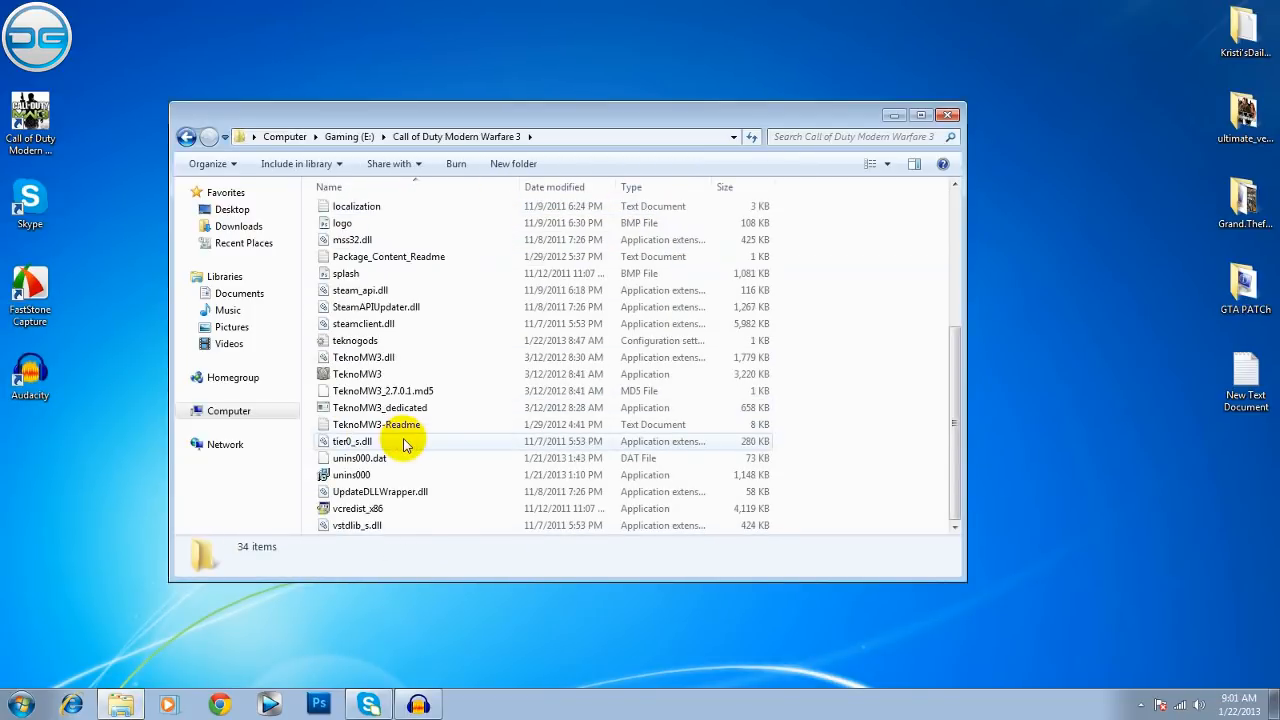
pyautogui.click(357, 373)
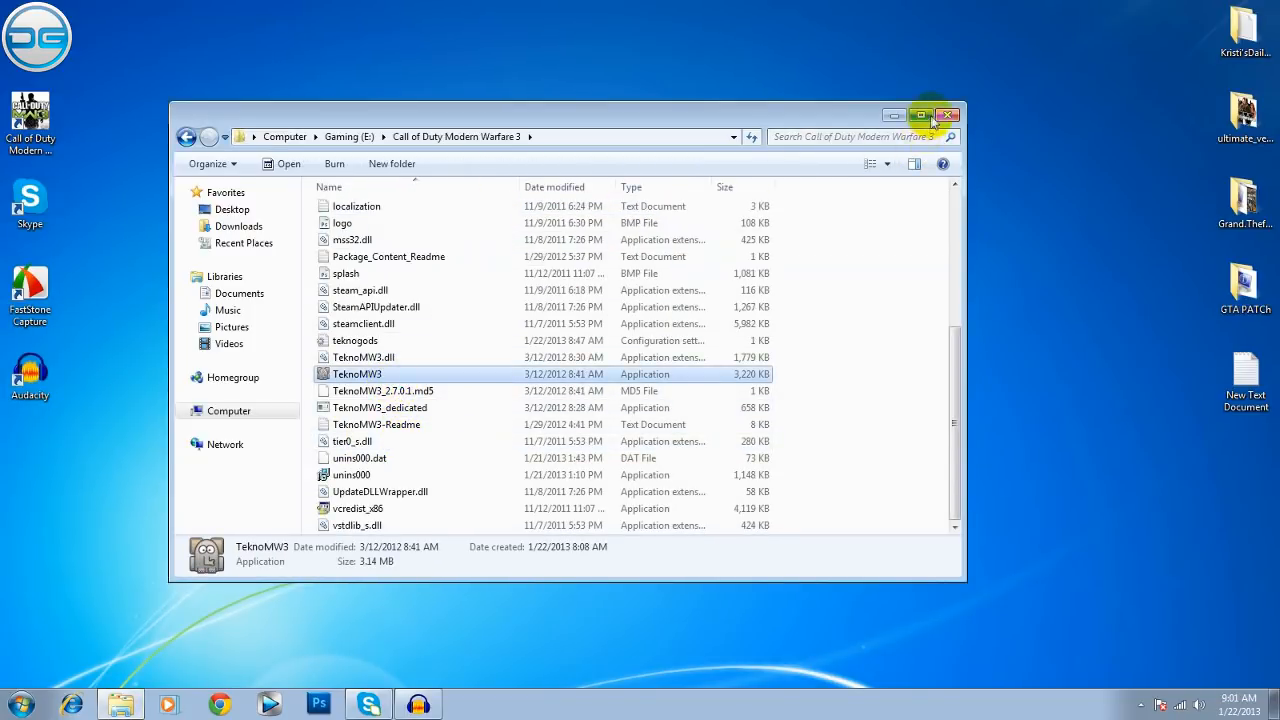
pyautogui.doubleClick(357, 373)
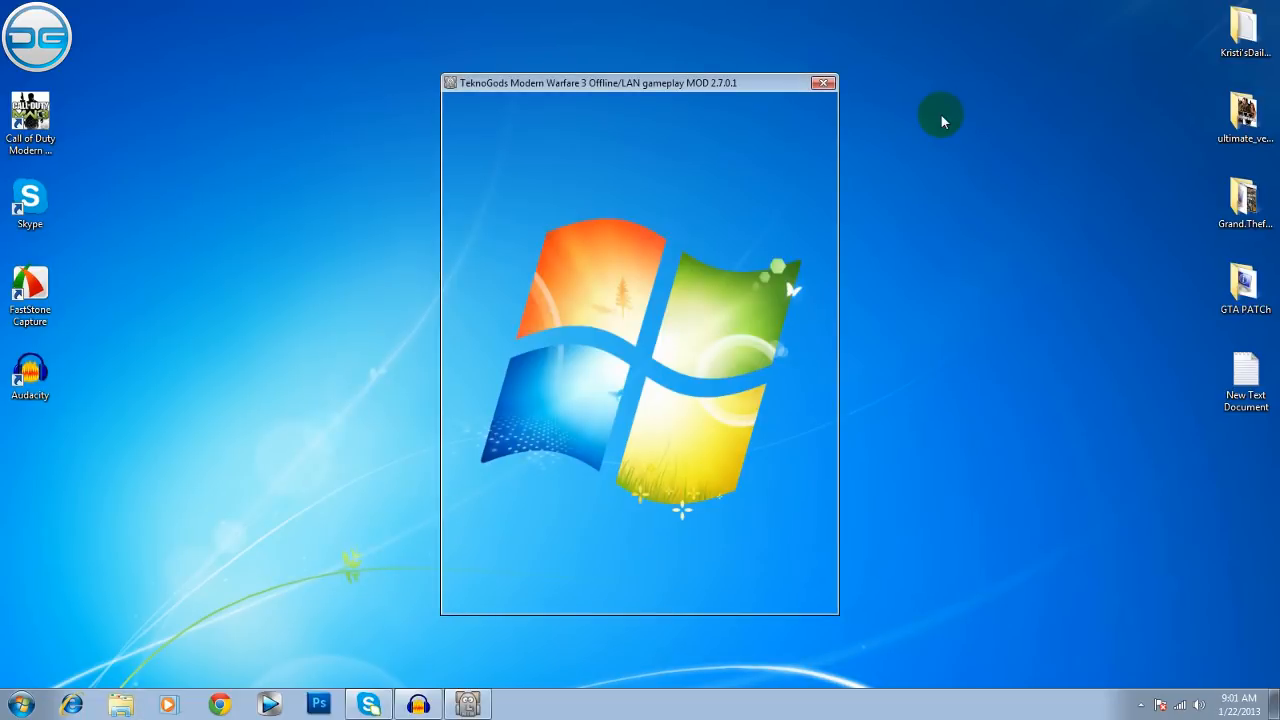